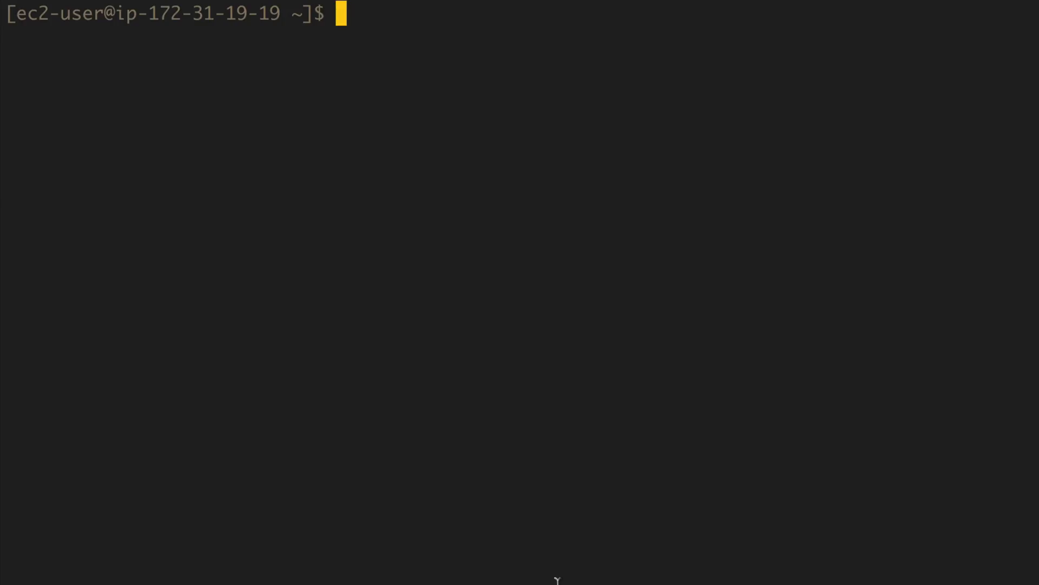
mouse_move(567, 478)
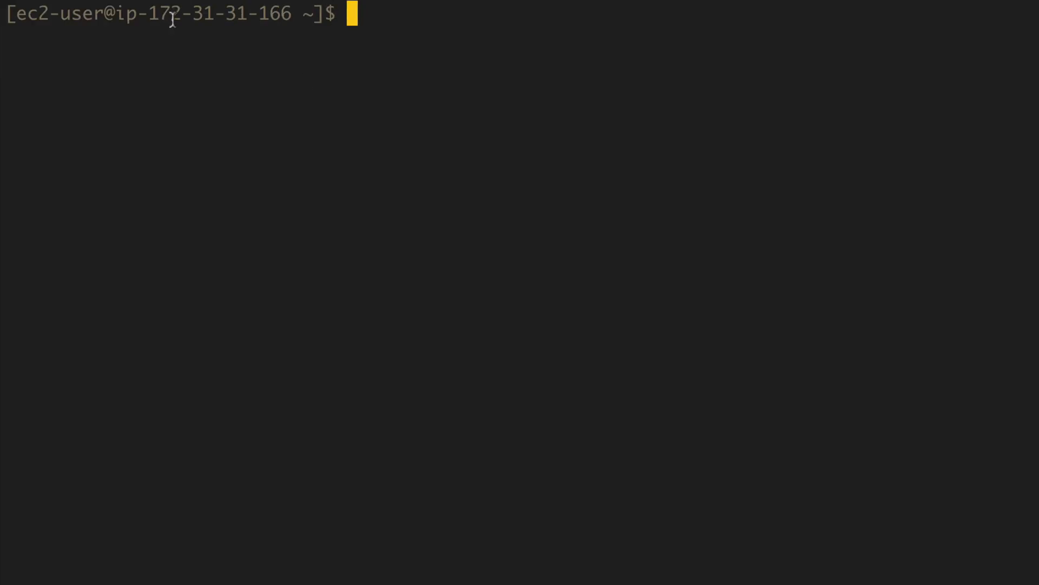
mouse_move(390, 5)
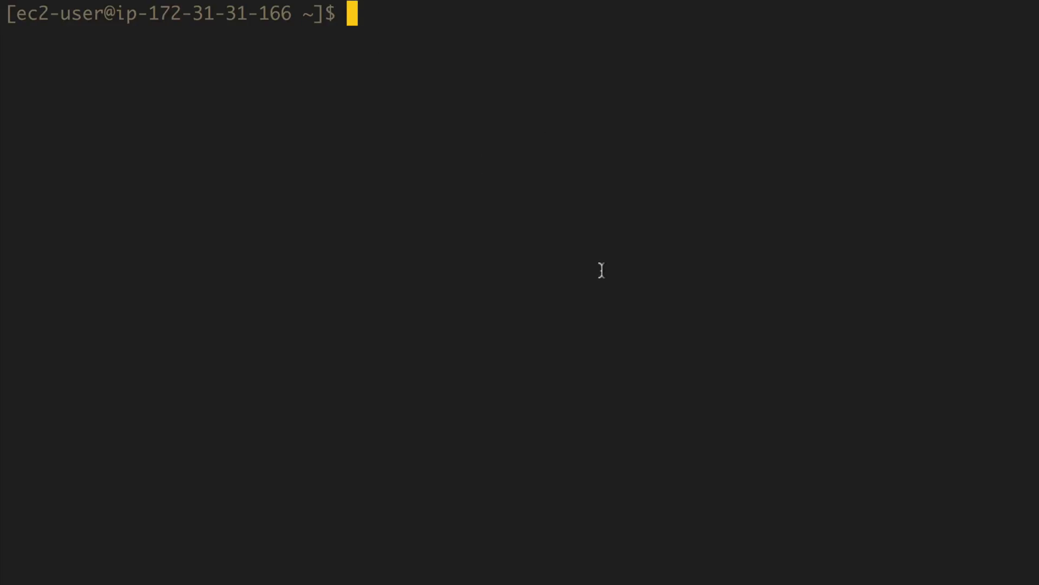
On web01, start typing 'sudo vi /etc/sal' at the shell prompt
text(sudo vi /etc/sal)
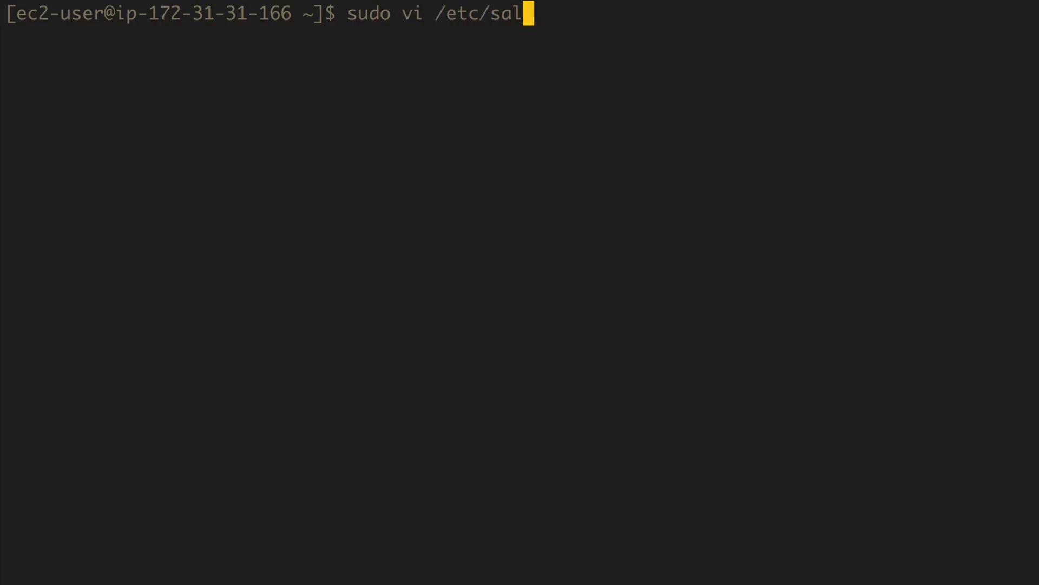
Extend the web01 edit command to target /etc/salt/minion.d/mi
text(t/)
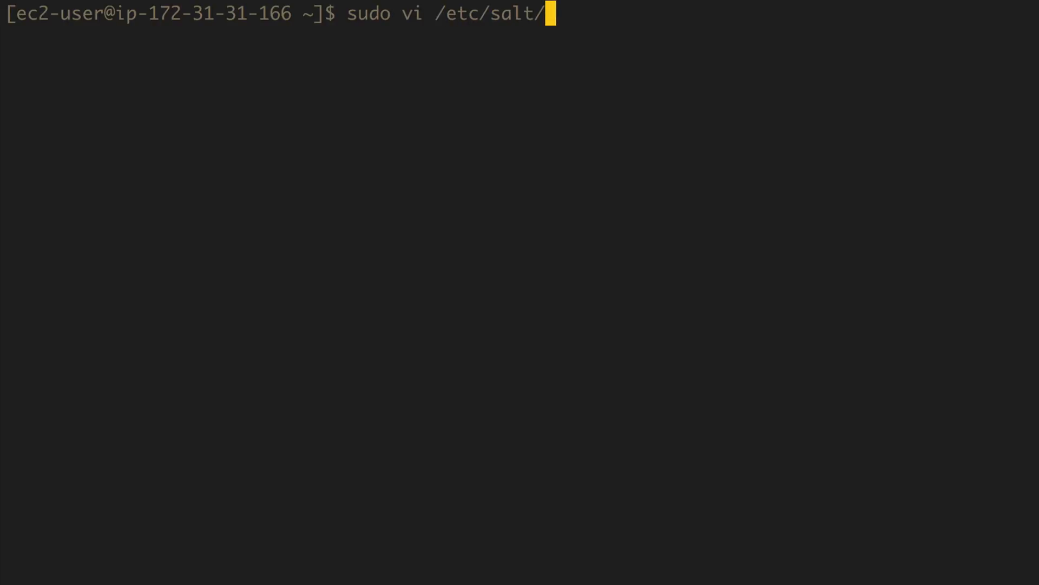
text(min)
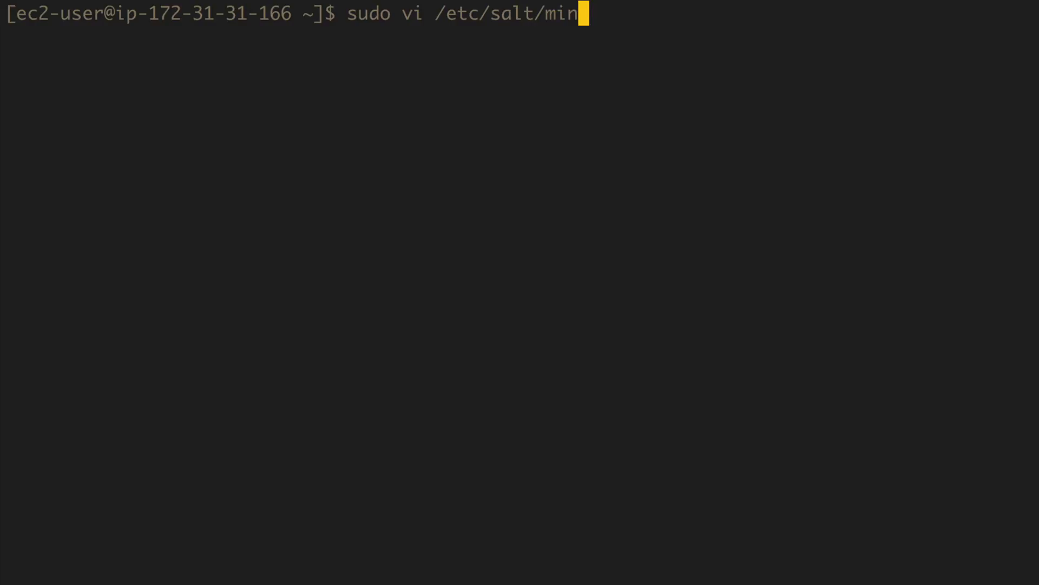
text(ion)
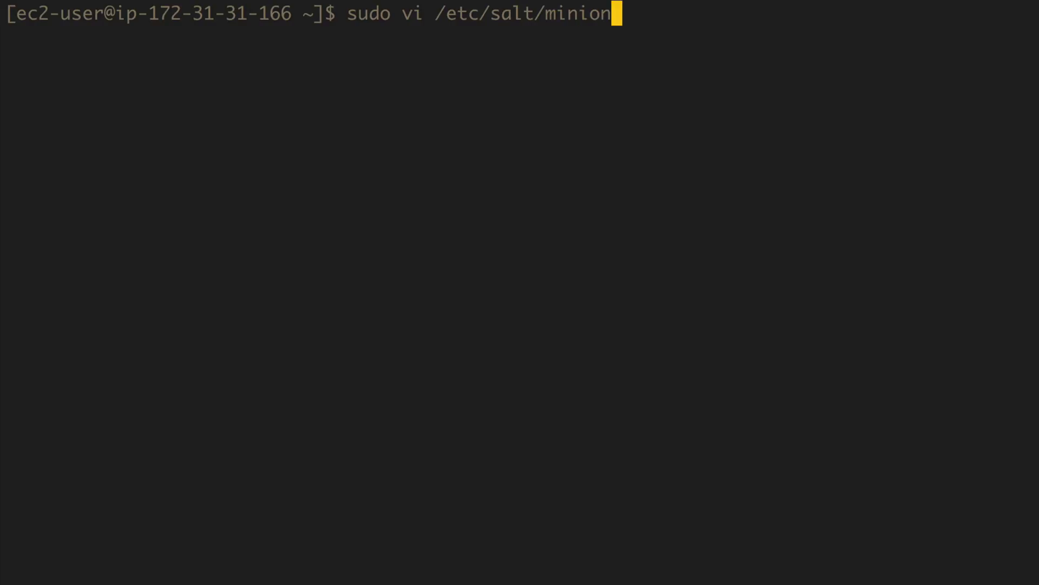
text(.d/mi)
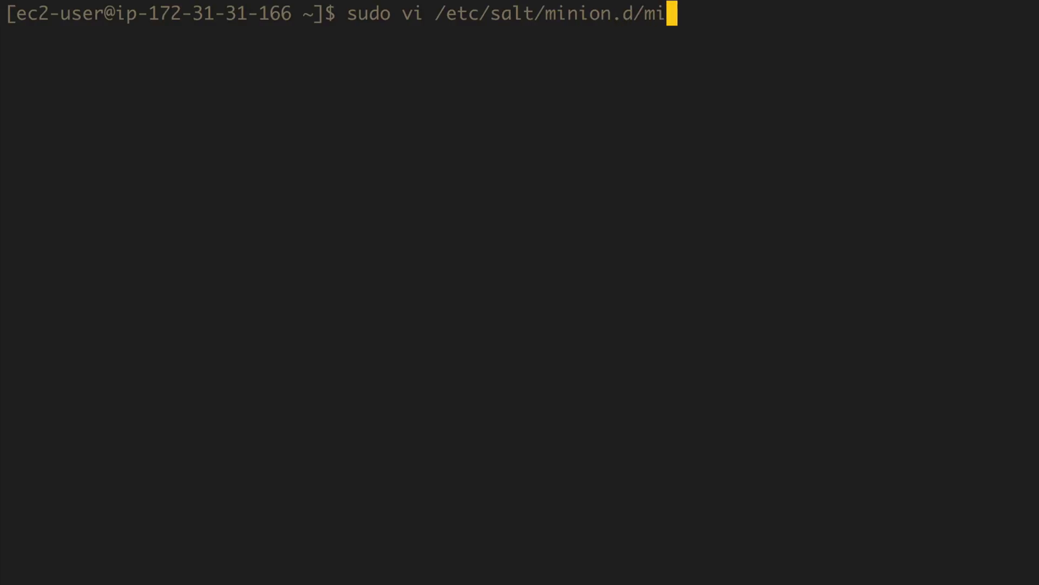
key(Enter)
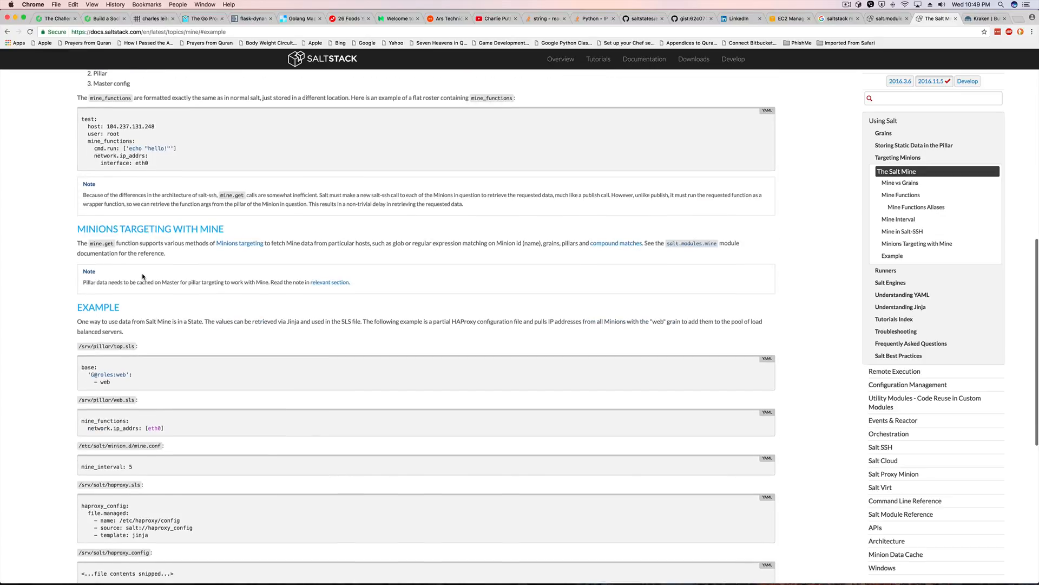
Review the Salt Mine docs, highlighting mine_functions and network.ip_addrs in the examples
scroll(down, 3)
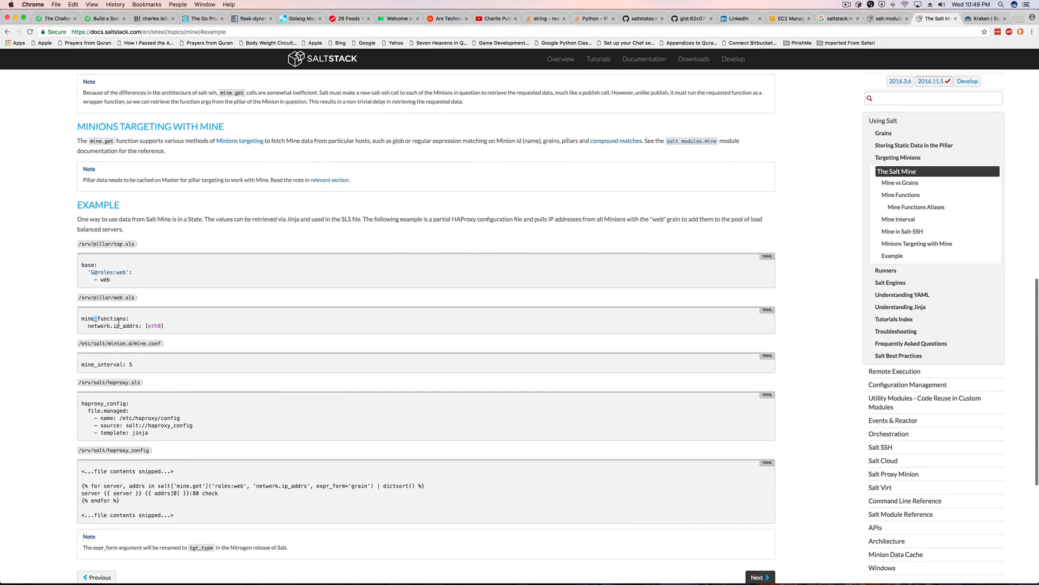
drag(82, 319, 165, 325)
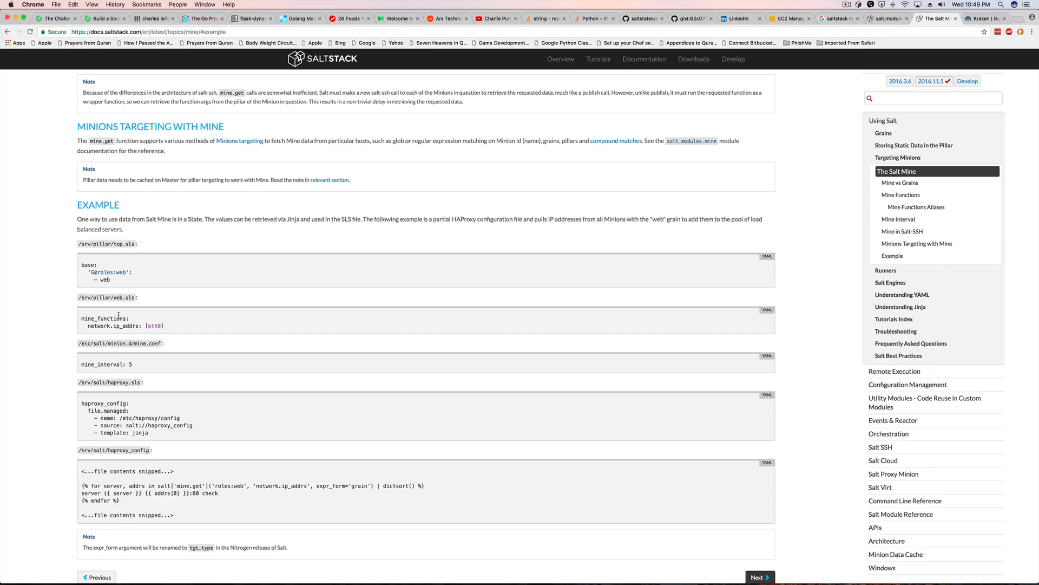
scroll(up, 3)
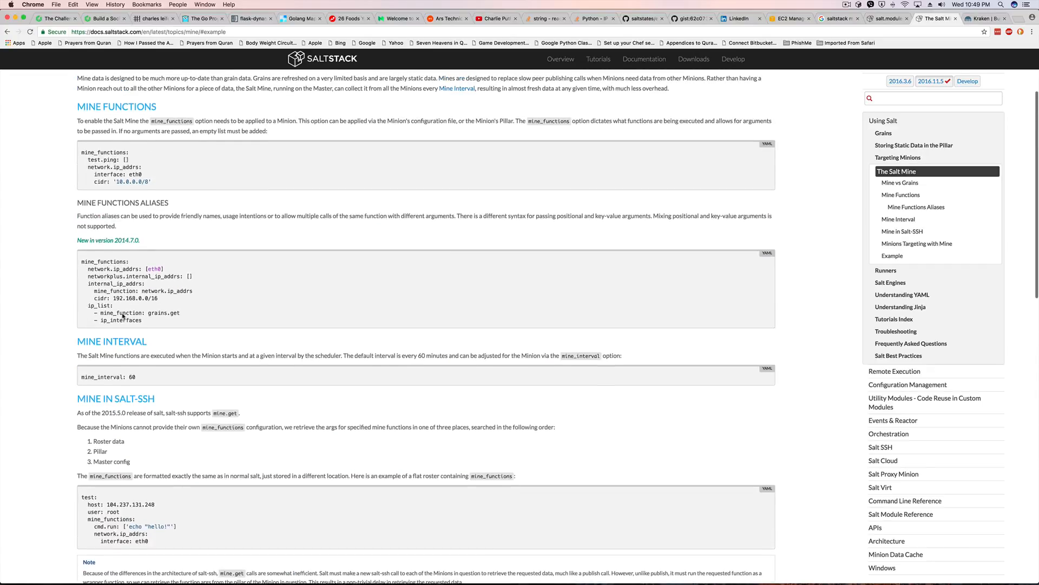
double_click(103, 260)
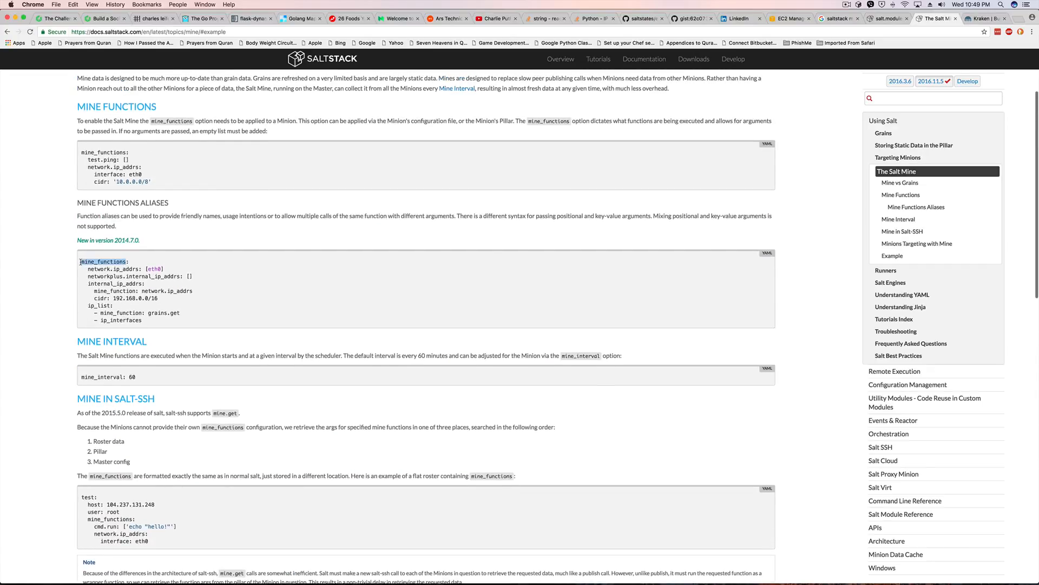
scroll(down, 3)
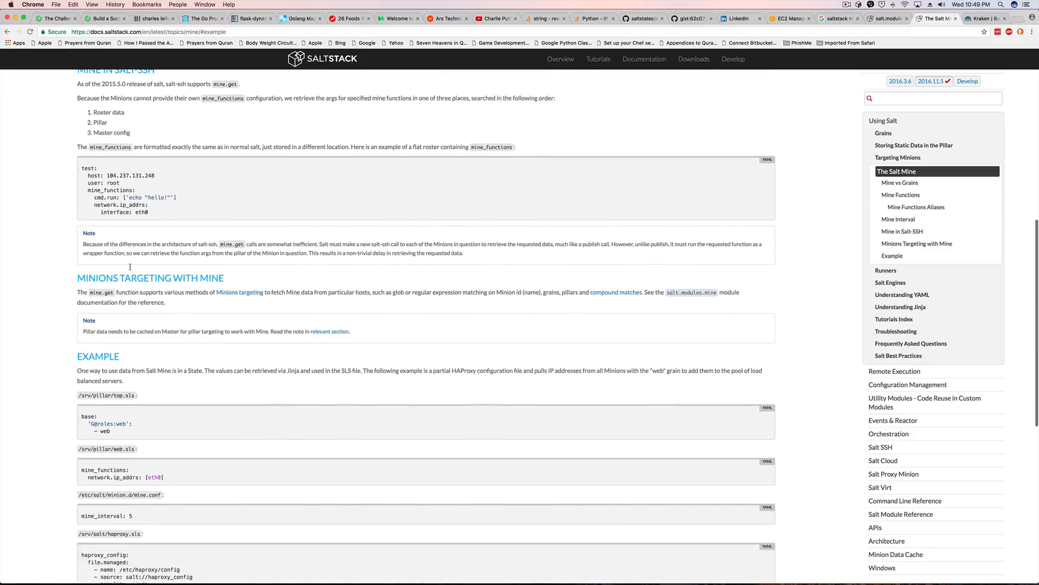
scroll(down, 3)
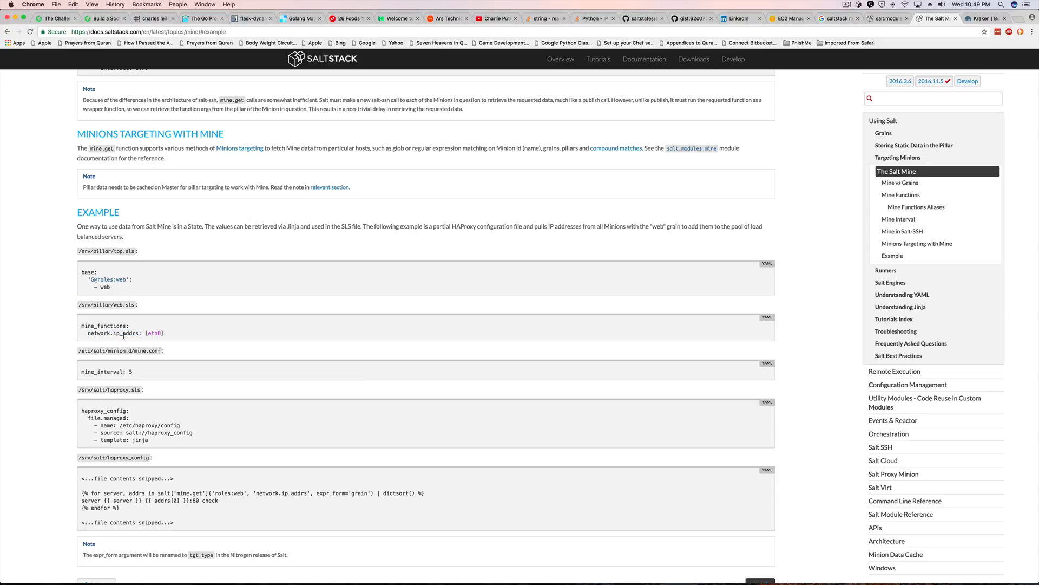
mouse_move(103, 339)
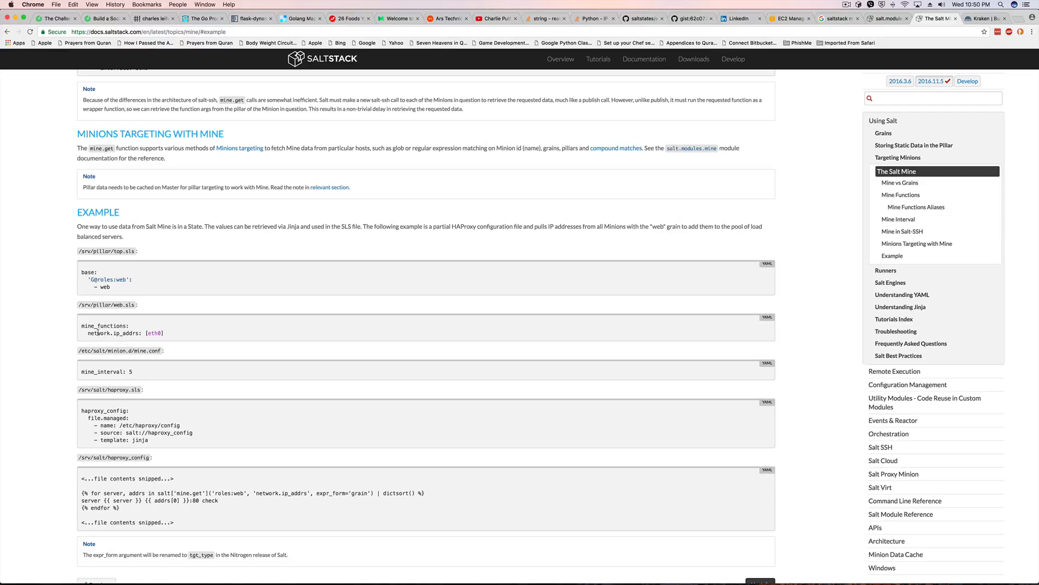
double_click(125, 333)
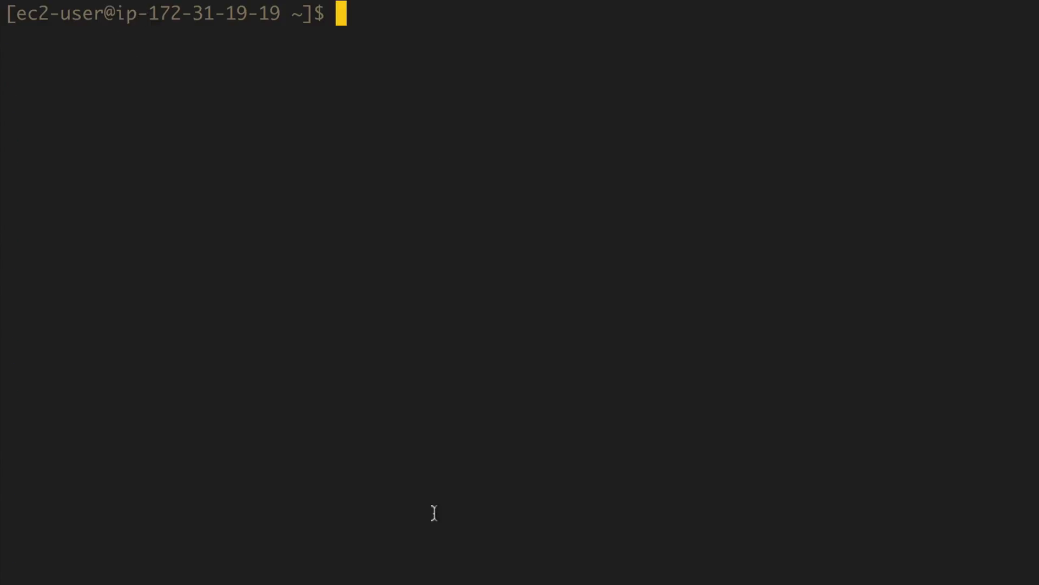
Run sudo salt '*' network.ip_addrs eth0, highlighting web02 and the function name
text(sudo)
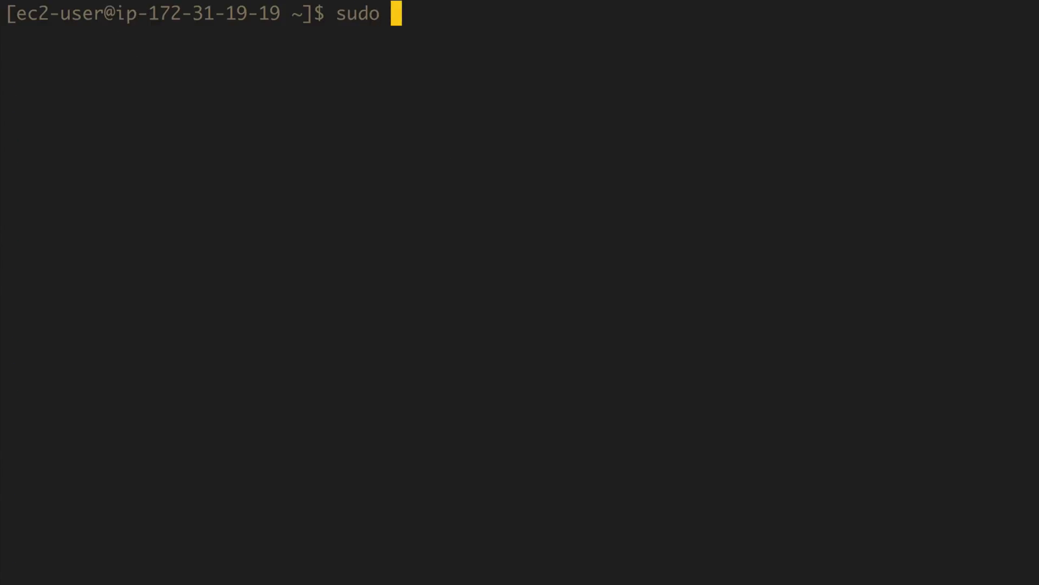
text(salt '*')
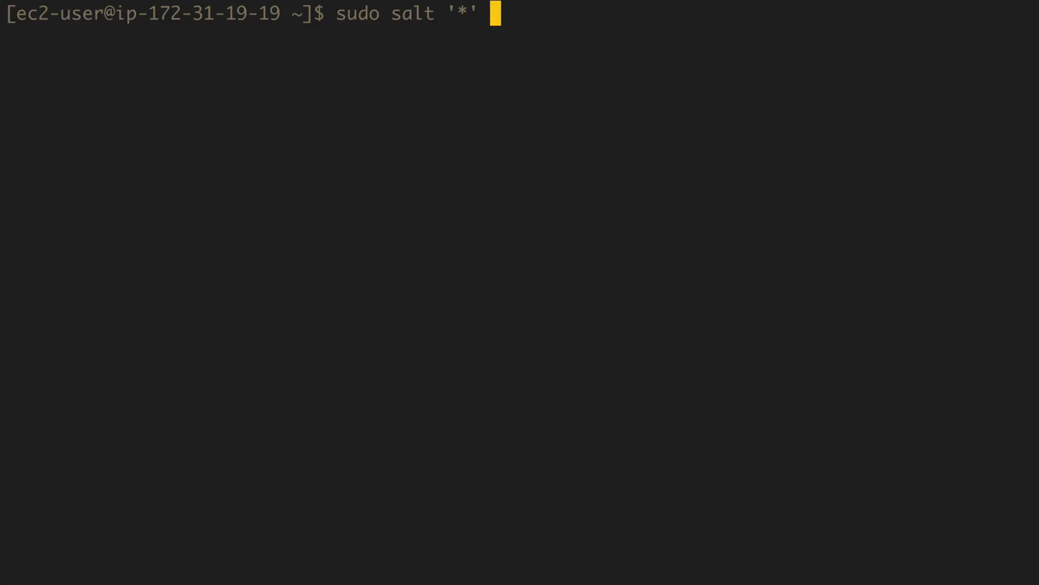
text(network.ip_addrs eth0)
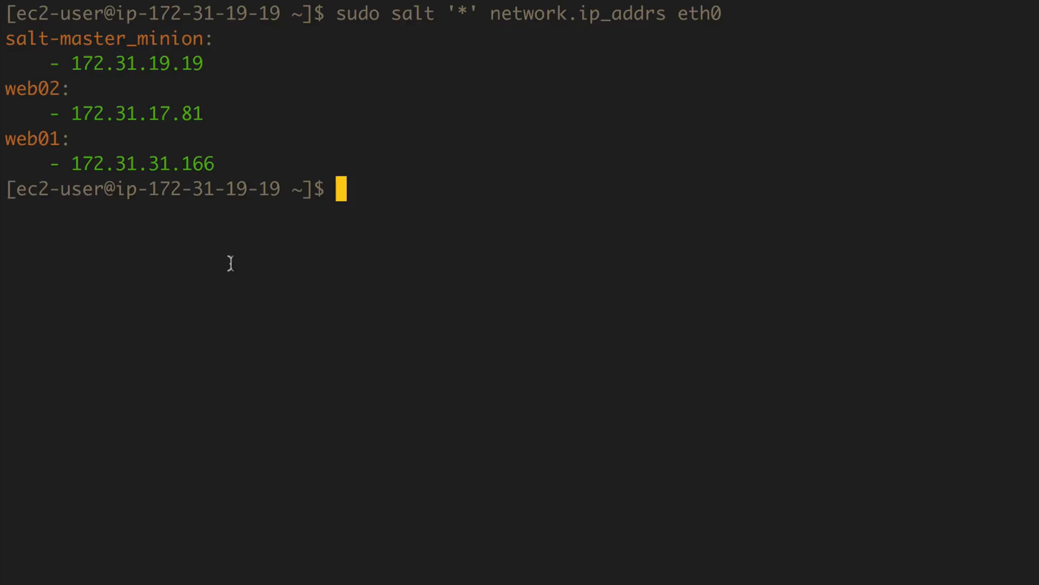
mouse_move(20, 97)
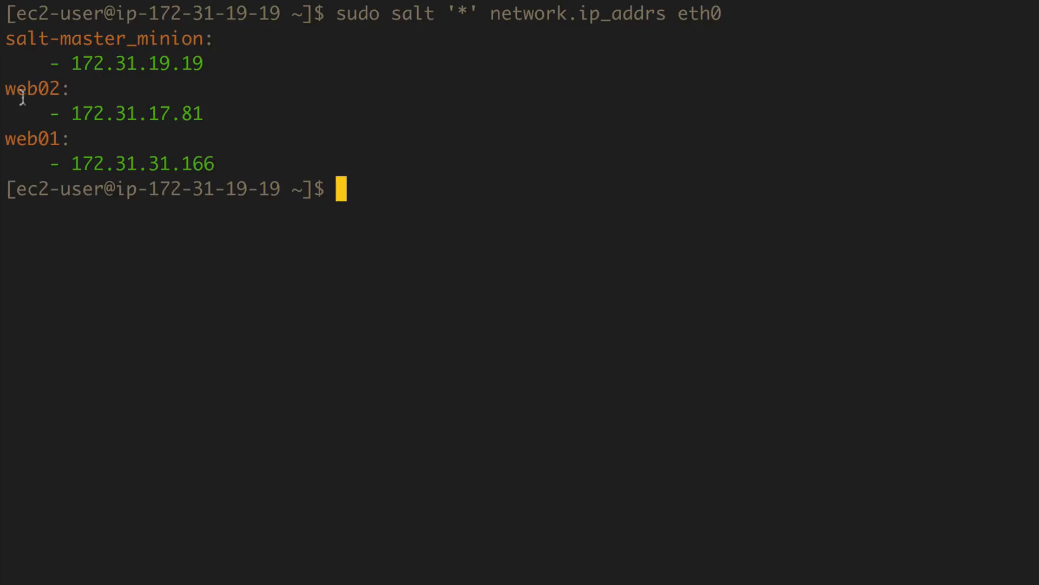
double_click(32, 140)
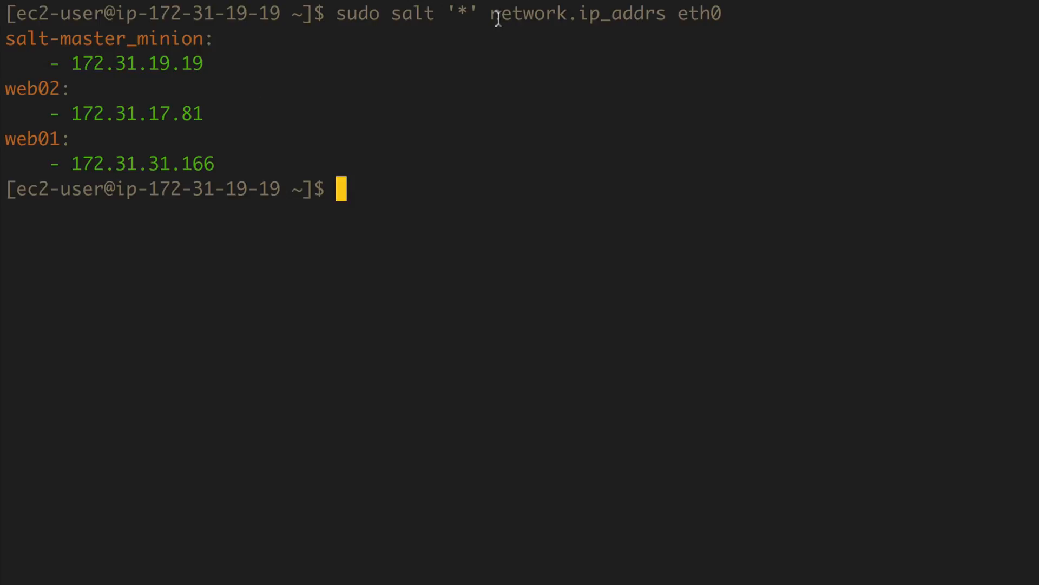
double_click(583, 13)
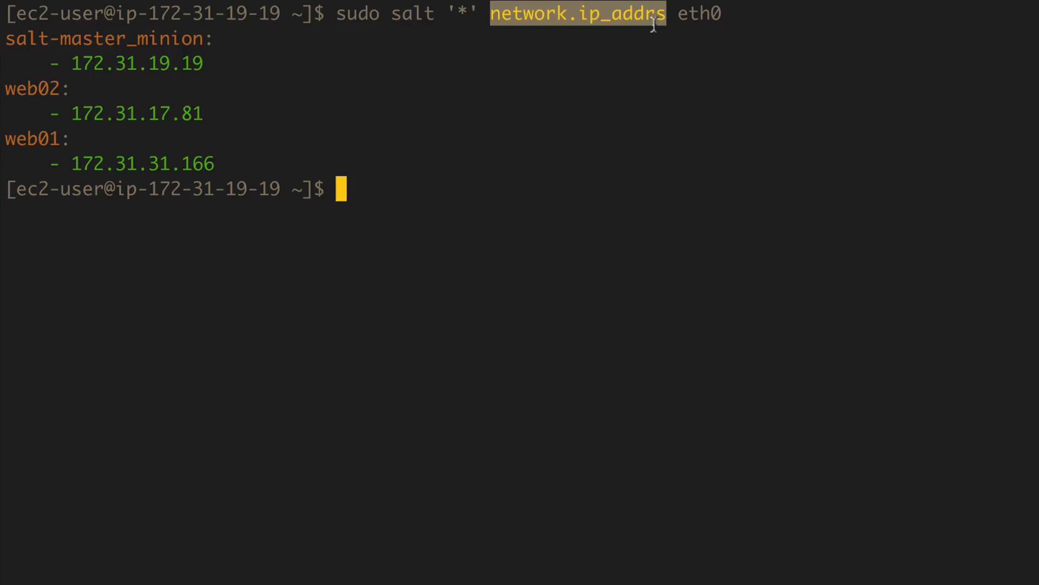
mouse_move(630, 88)
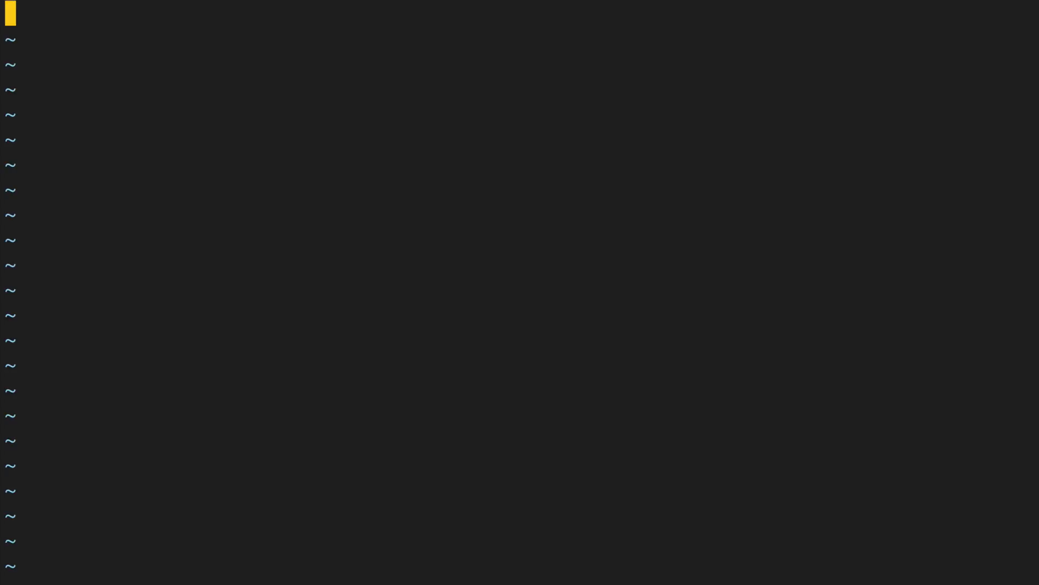
Write mine_functions with network.ip_addrs: [eth0] into mine.conf and save it
text(mine_functions:)
click(520, 39)
text(network.ip_addrs: [eth0])
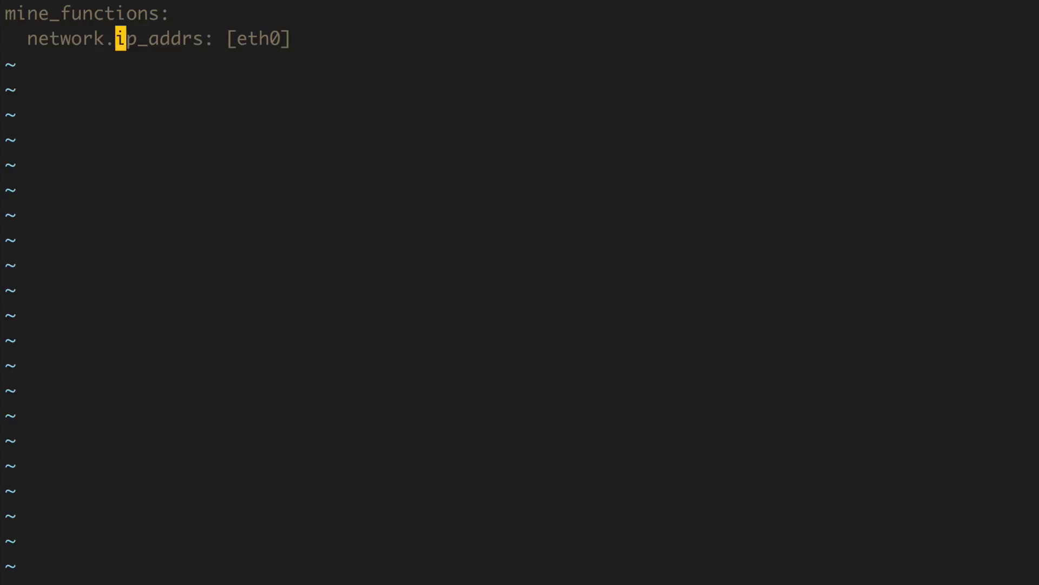
key(0)
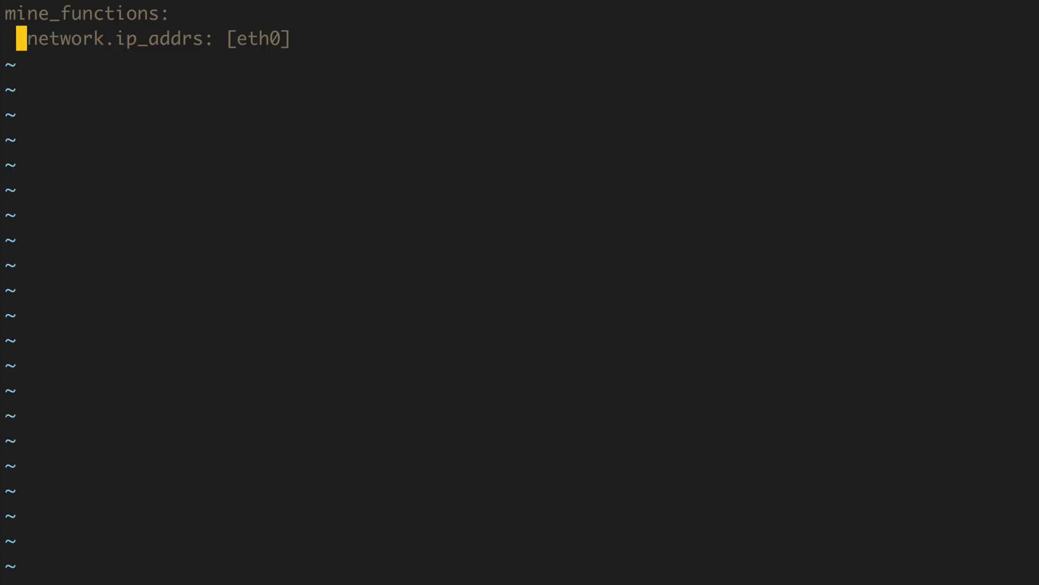
key(l)
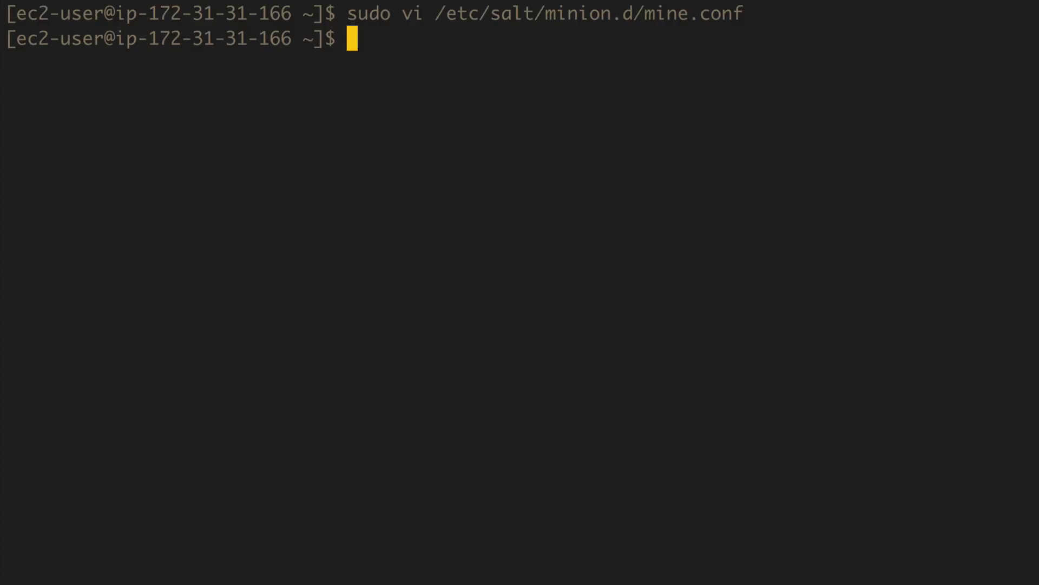
Kill salt-minion with sudo pkill -9 and cancel a half-typed relaunch
text(sudo)
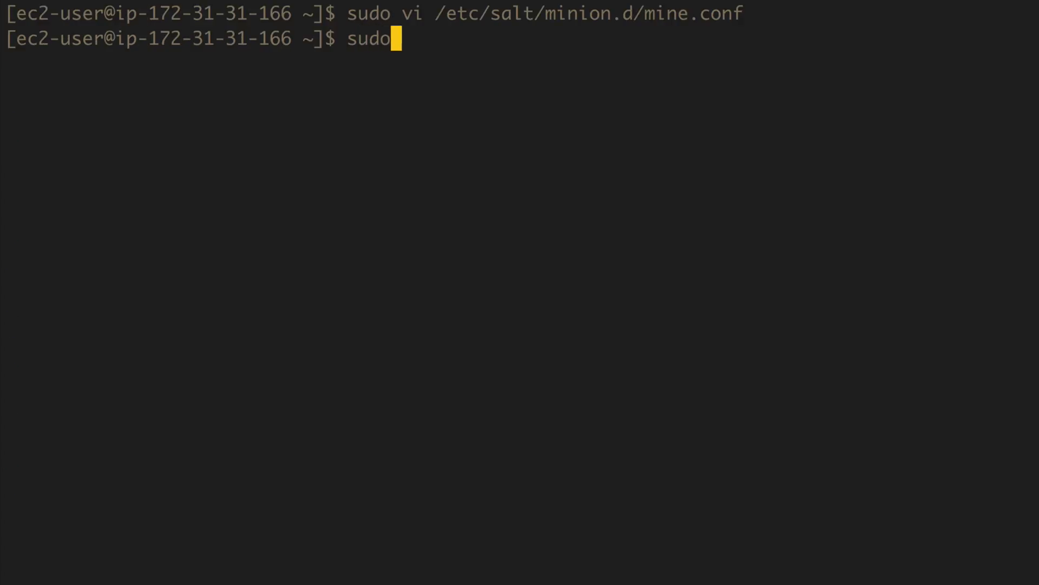
text(pkill -)
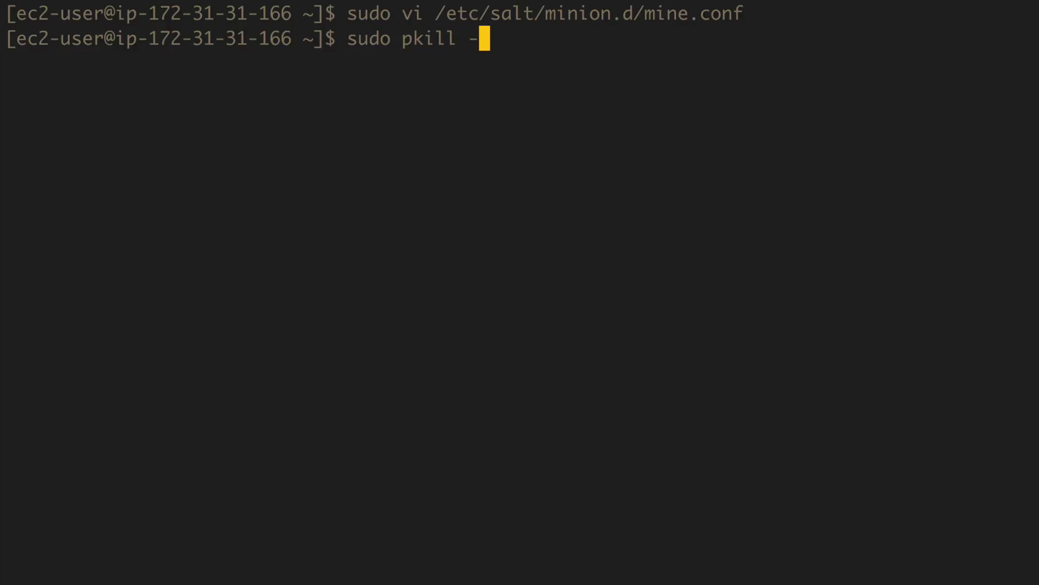
text(9 sa)
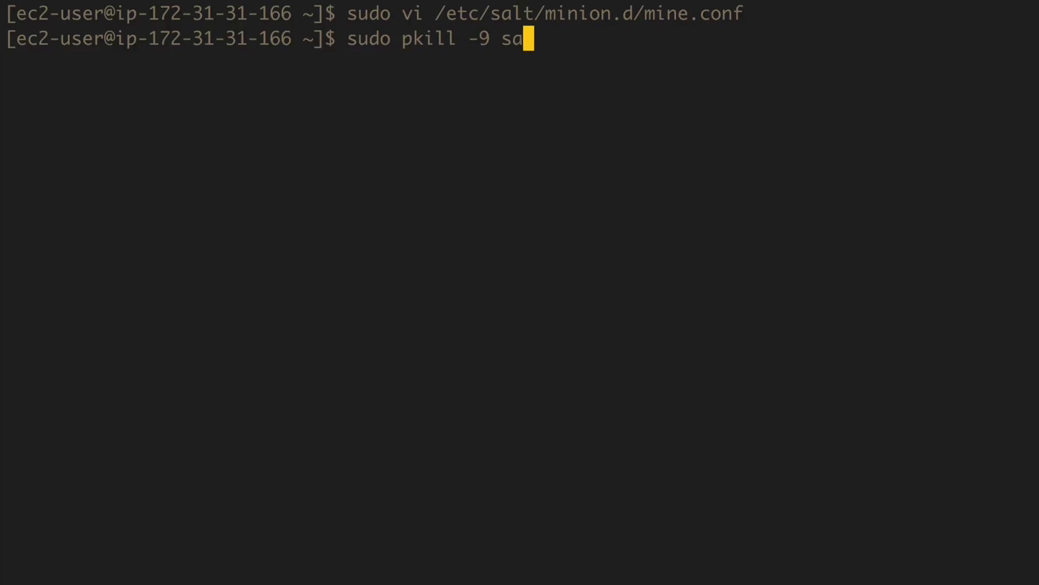
text(lt-miniion)
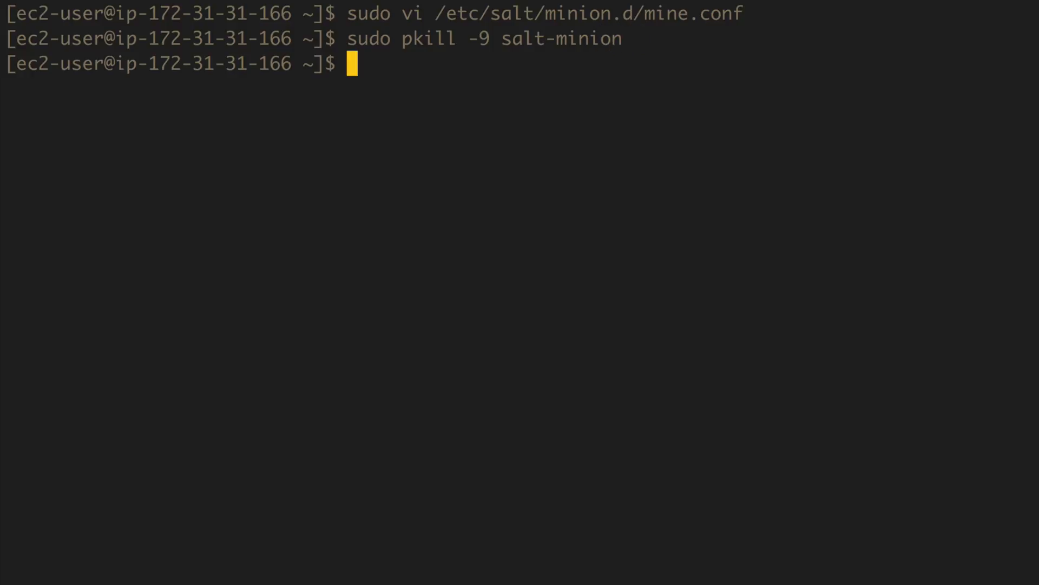
text(sudo)
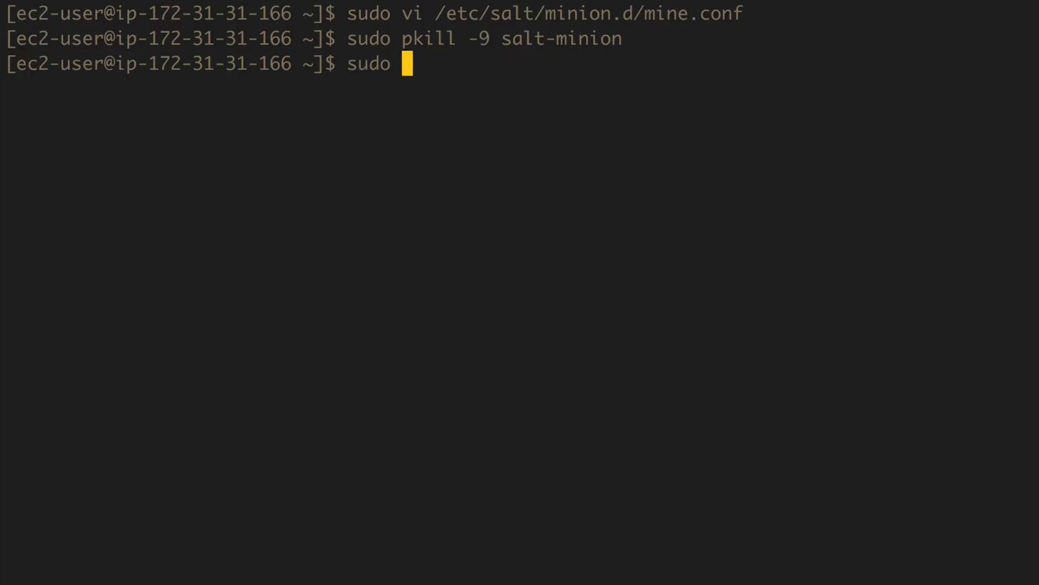
text(/usr/local/)
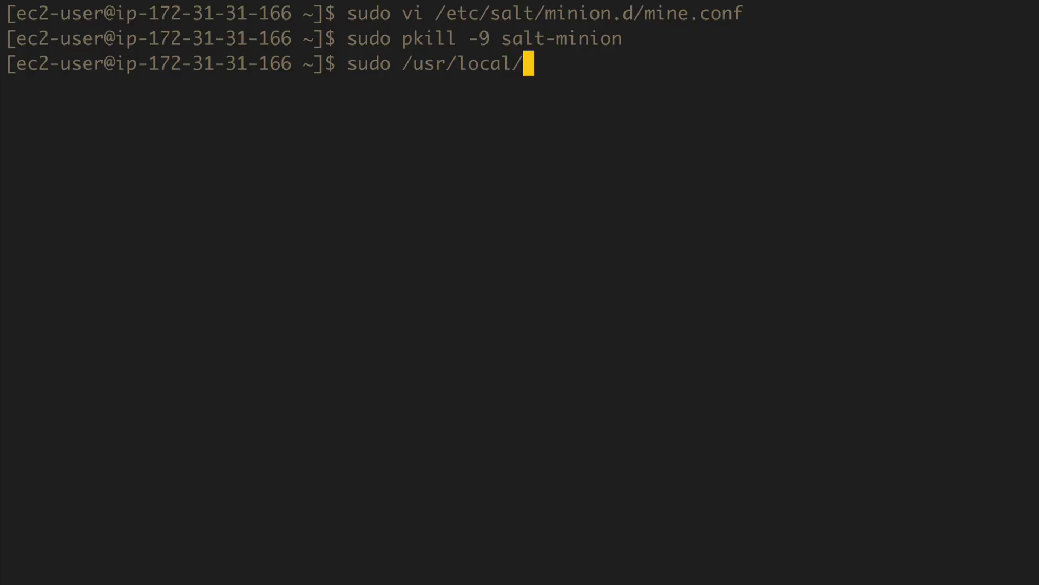
text(sal)
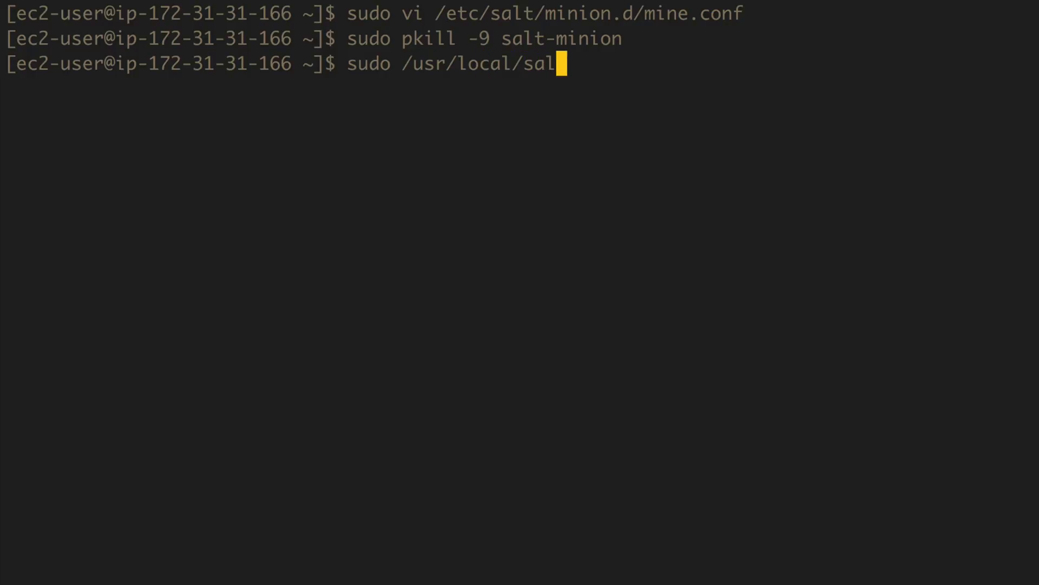
text(t)
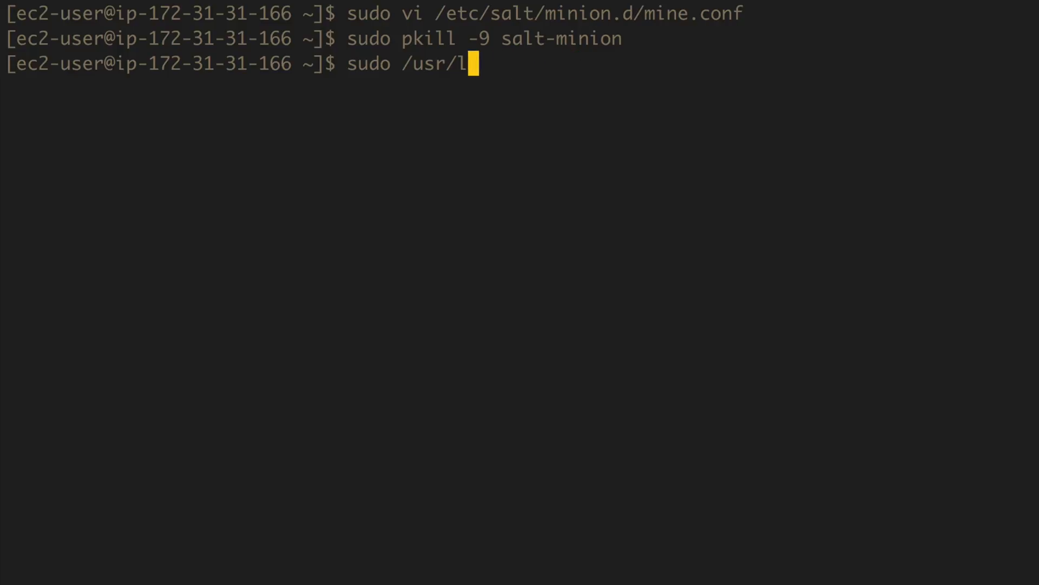
key(ctrl+c)
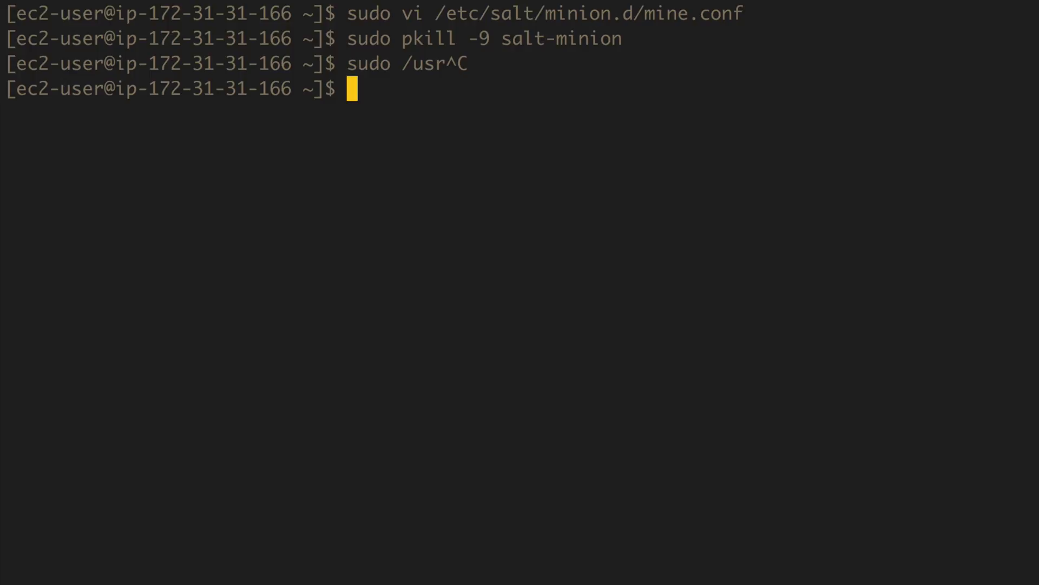
Check salt-minion's path with which, then relaunch /usr/local/bin/salt-minion -d
text(which salt-minion)
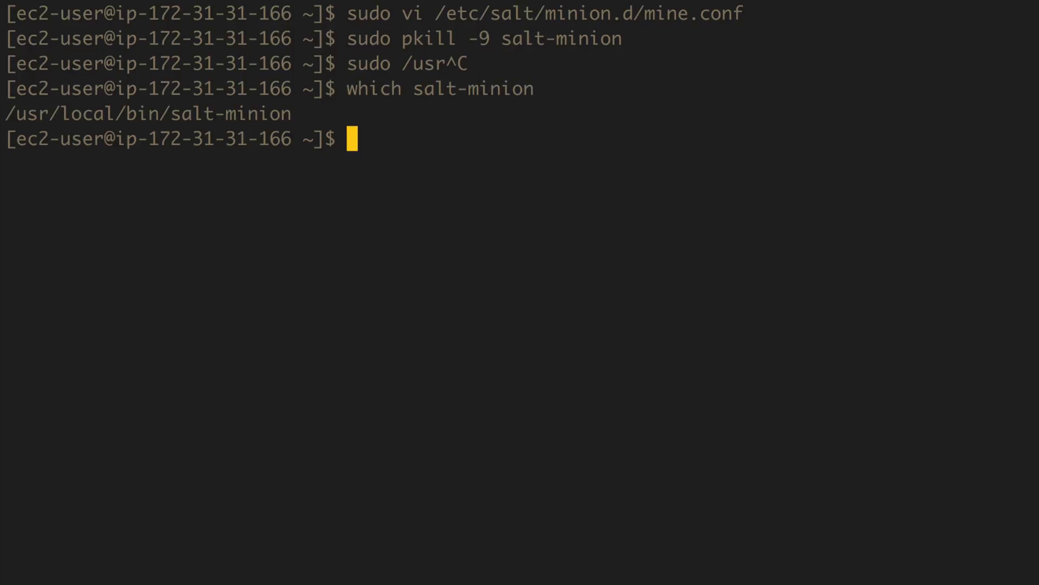
text(su)
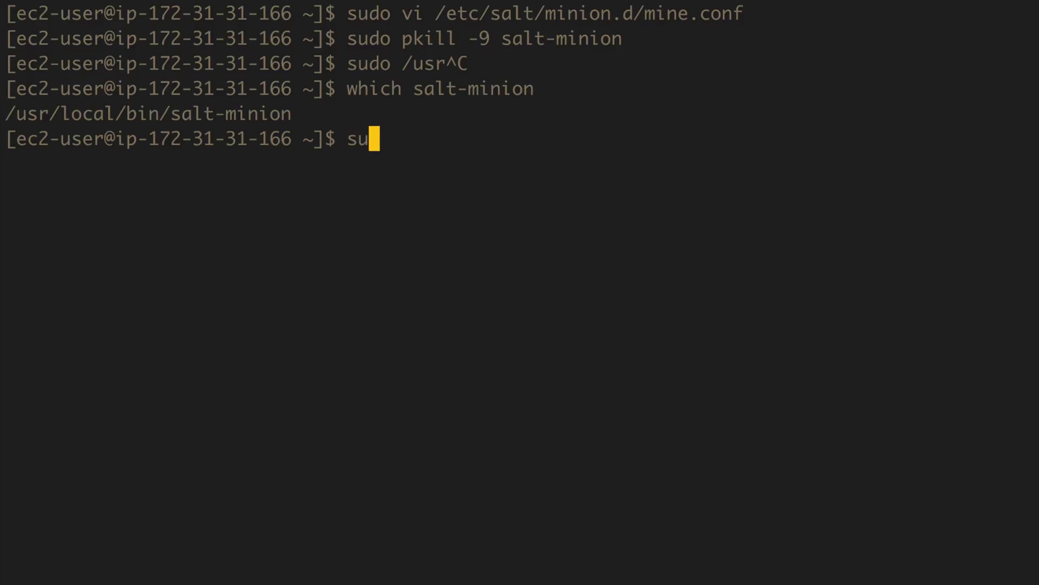
text(do /usr/local/b)
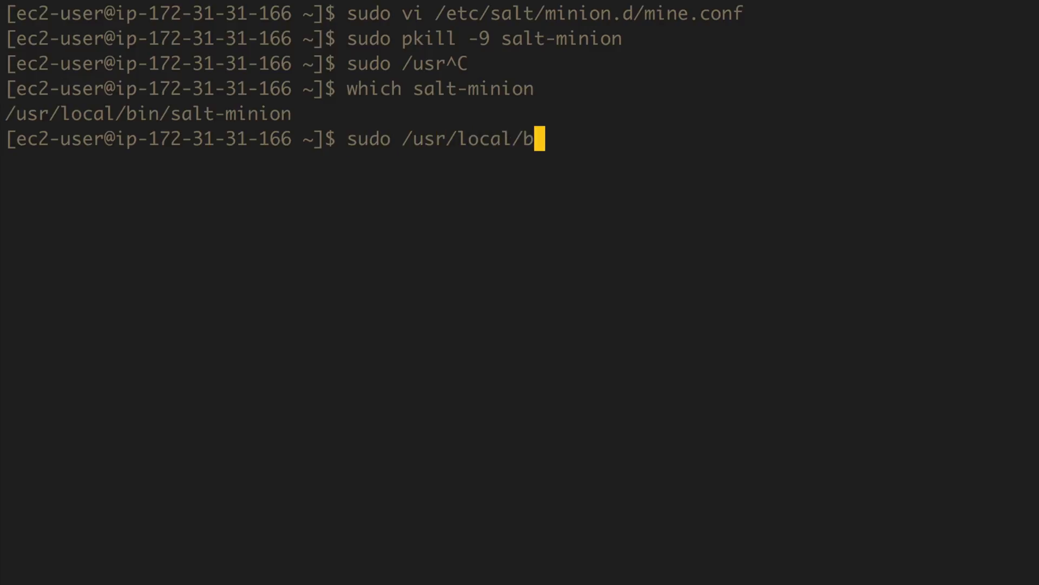
text(in/salt-min)
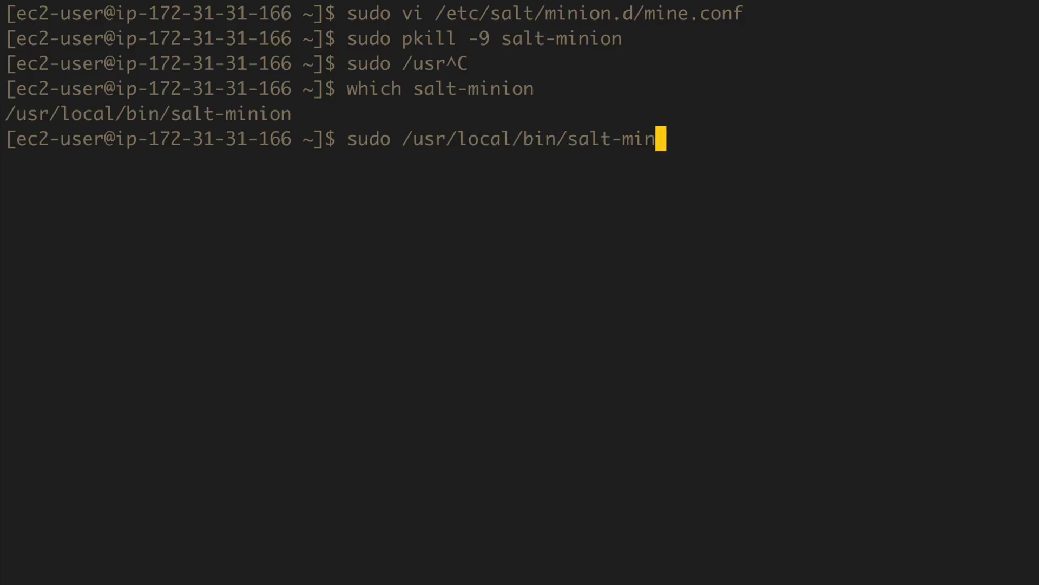
text(ion -d)
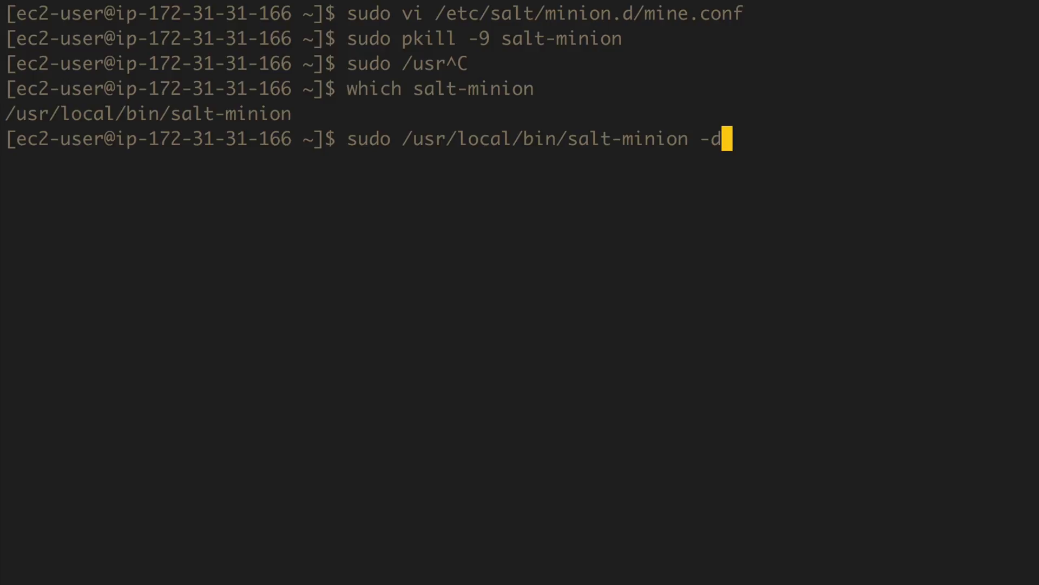
key(Return)
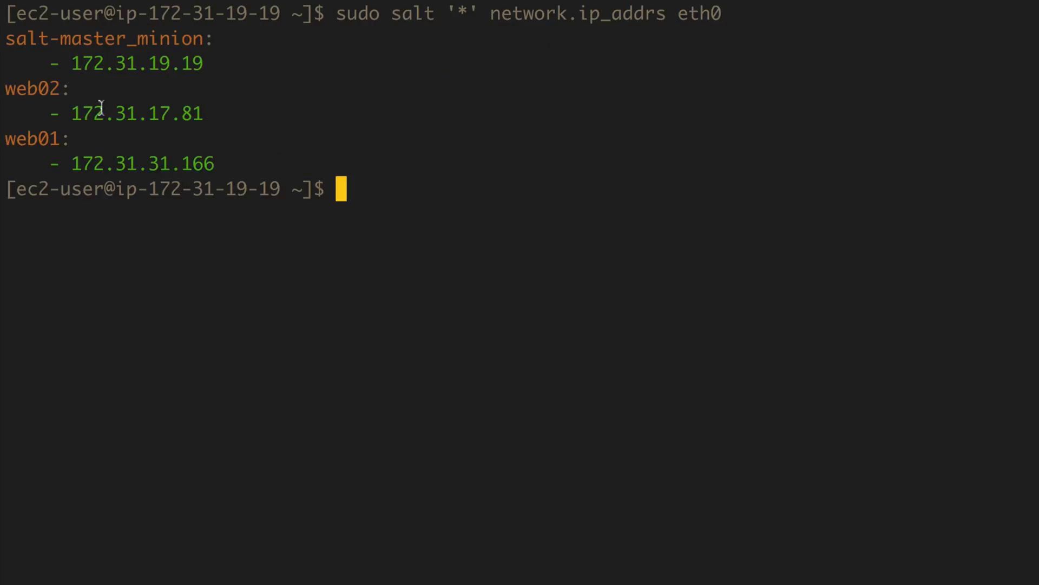
mouse_move(394, 330)
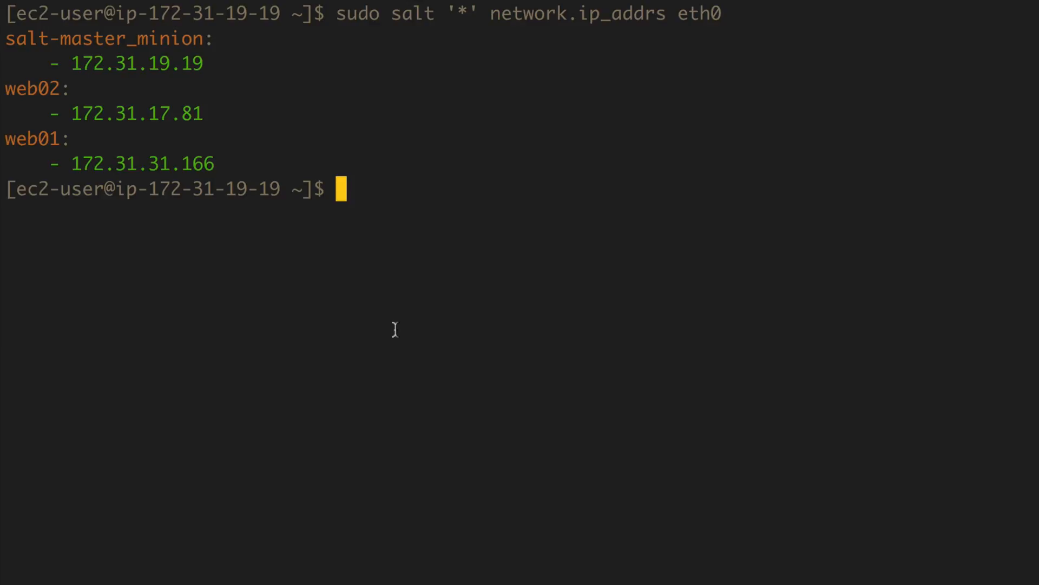
Run sudo salt '*' mine.get '*' network.ip_addrs on the master
text(sudo salt)
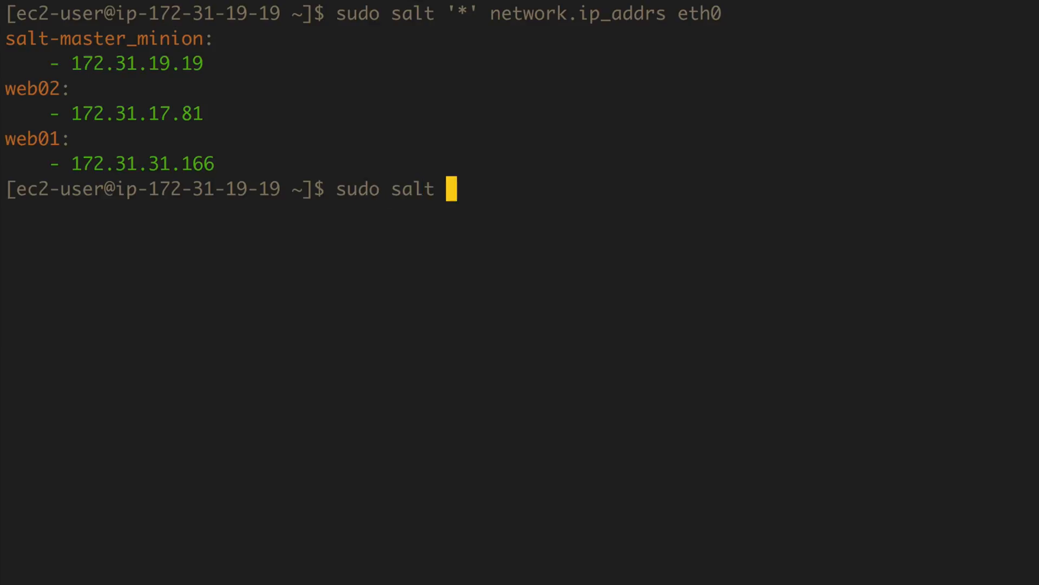
text('*')
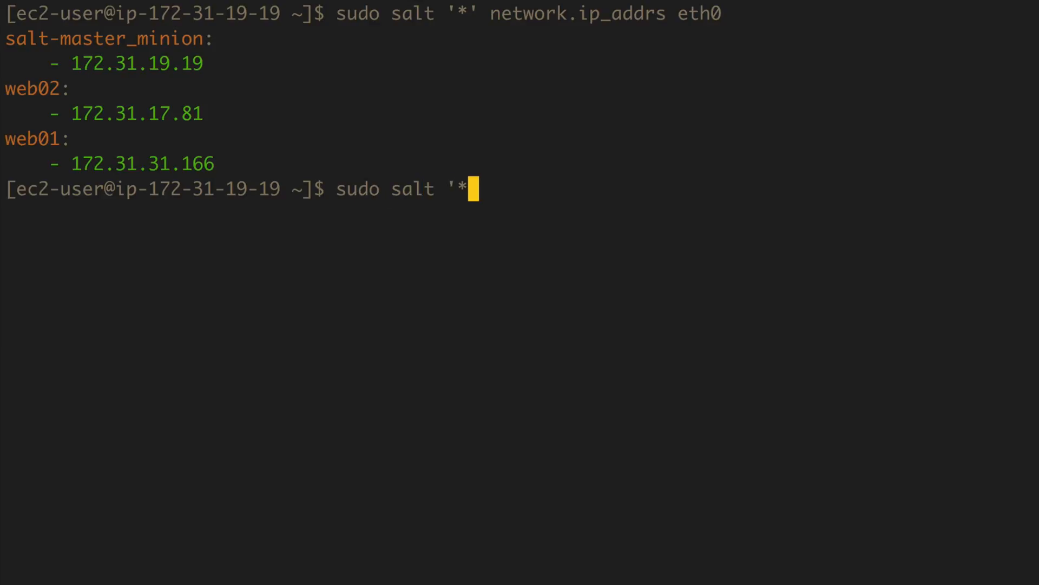
text(')
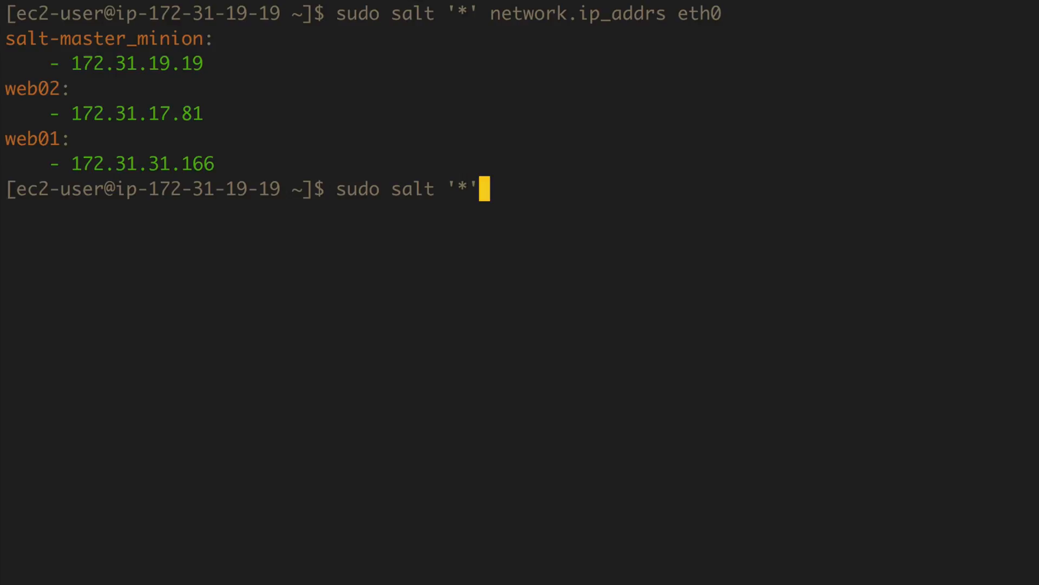
text(mine)
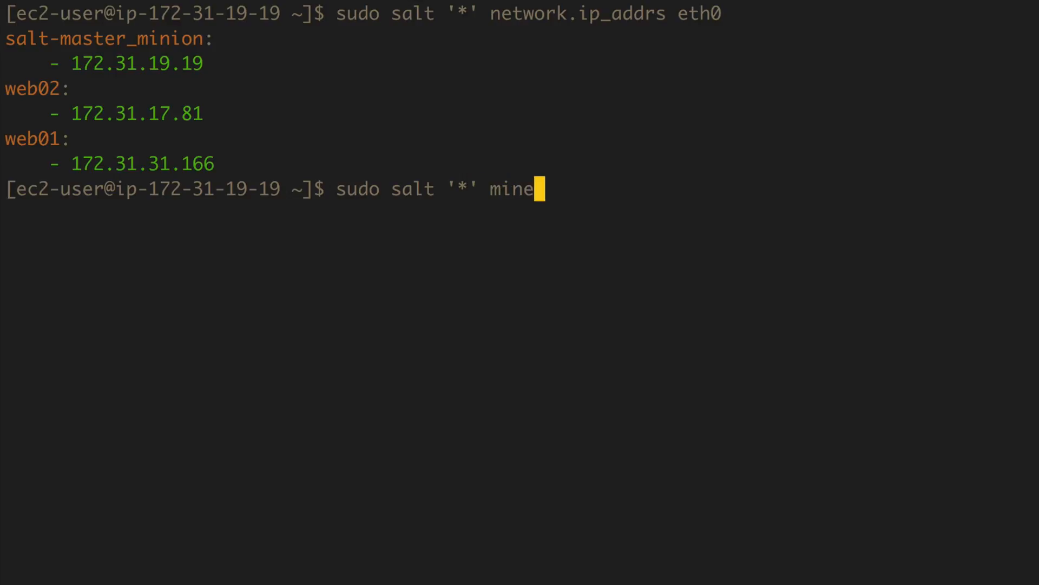
text(.get ')
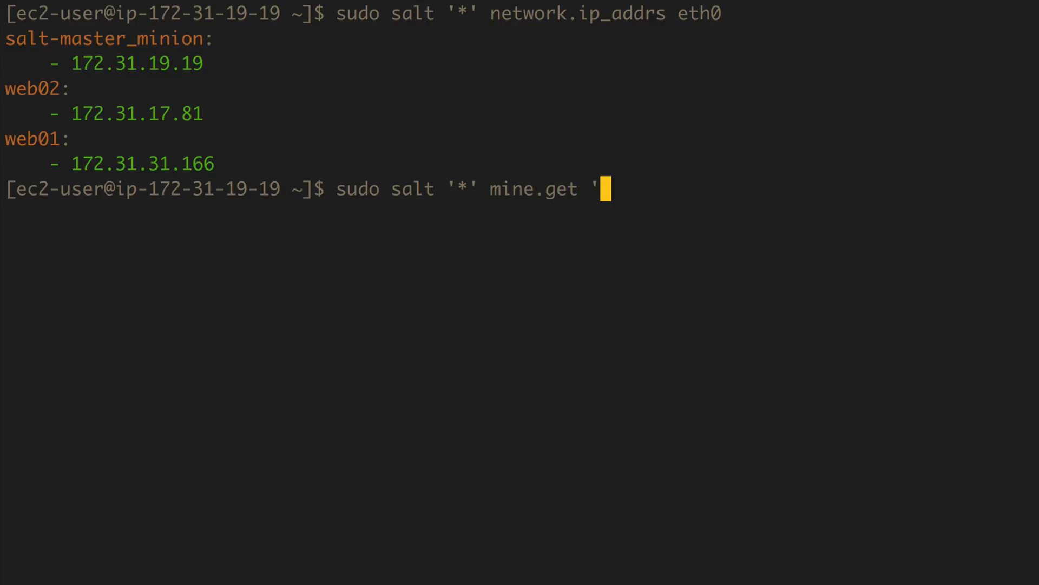
text(*')
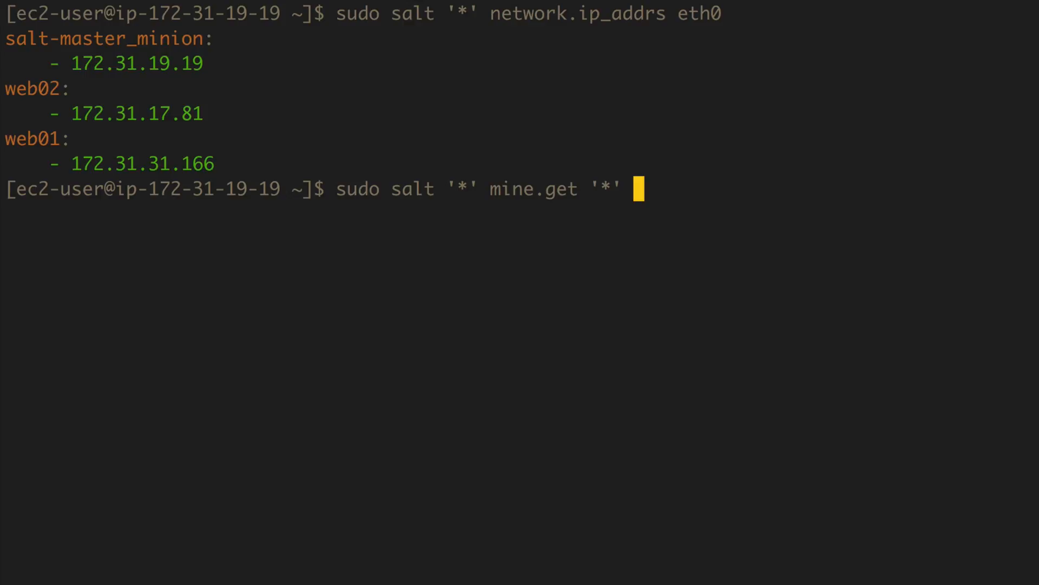
text(net)
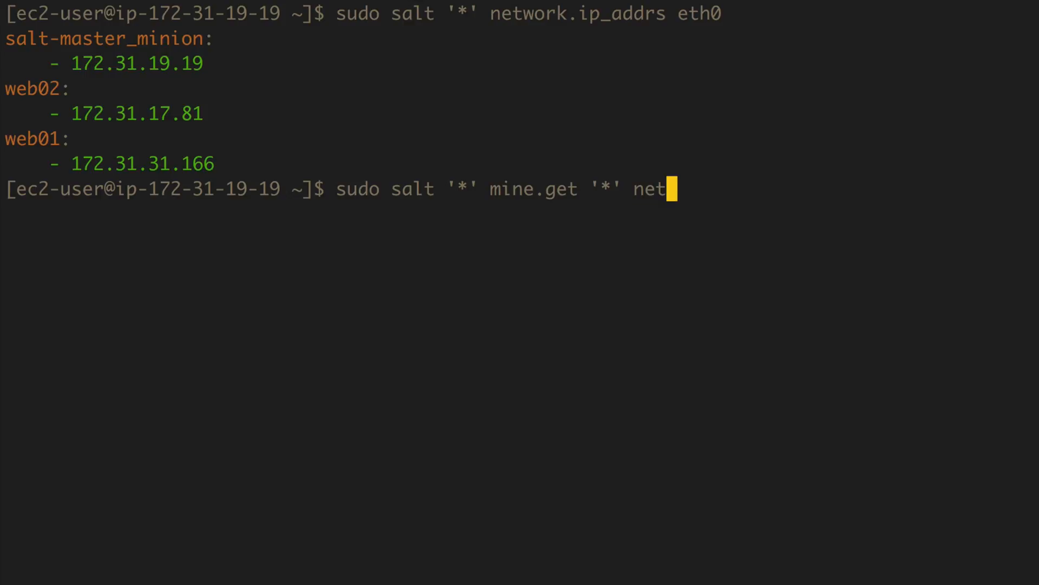
text(work)
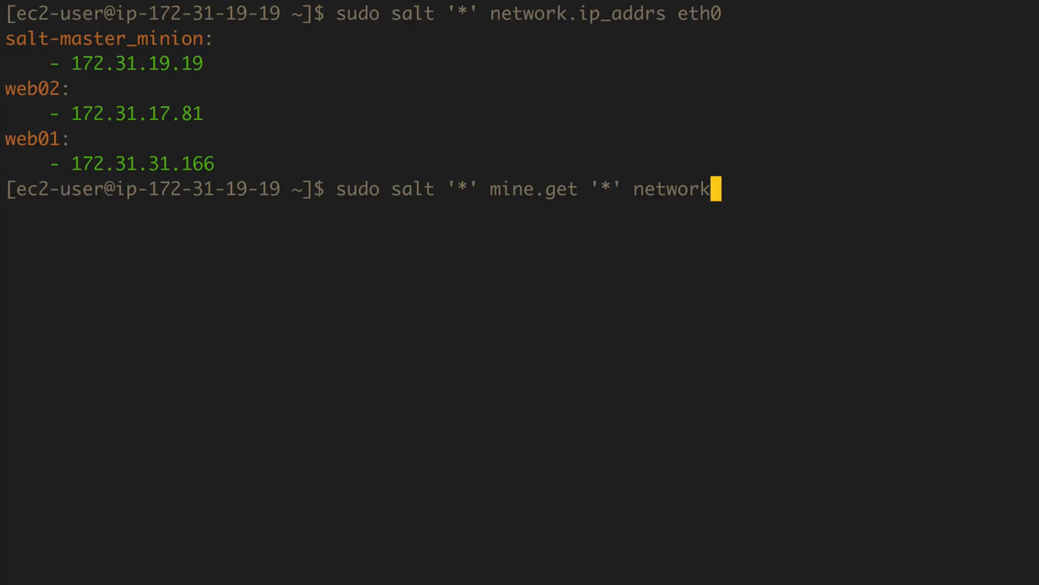
text(.)
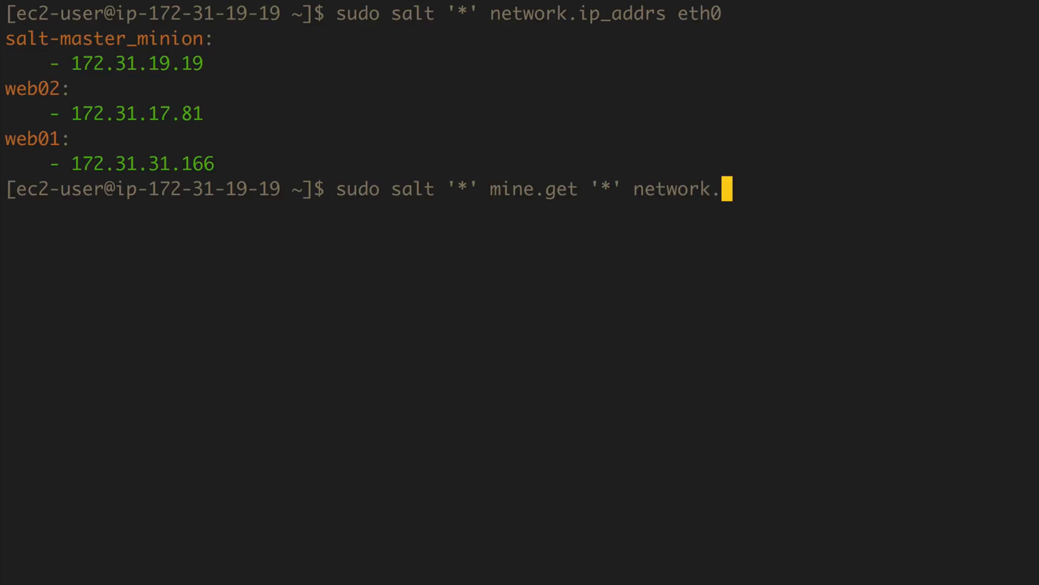
text(ip_)
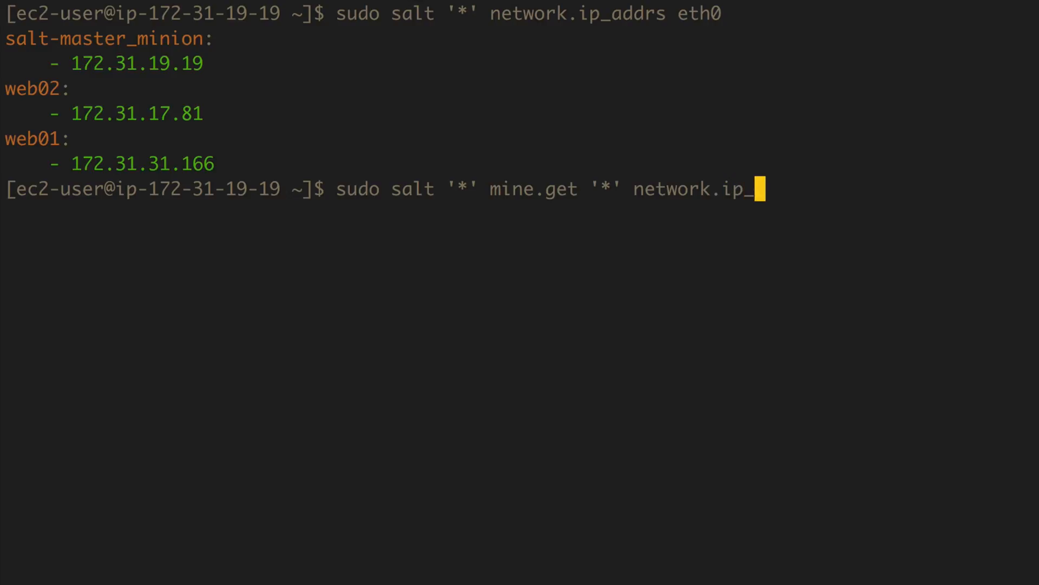
text(addrs)
text(\)
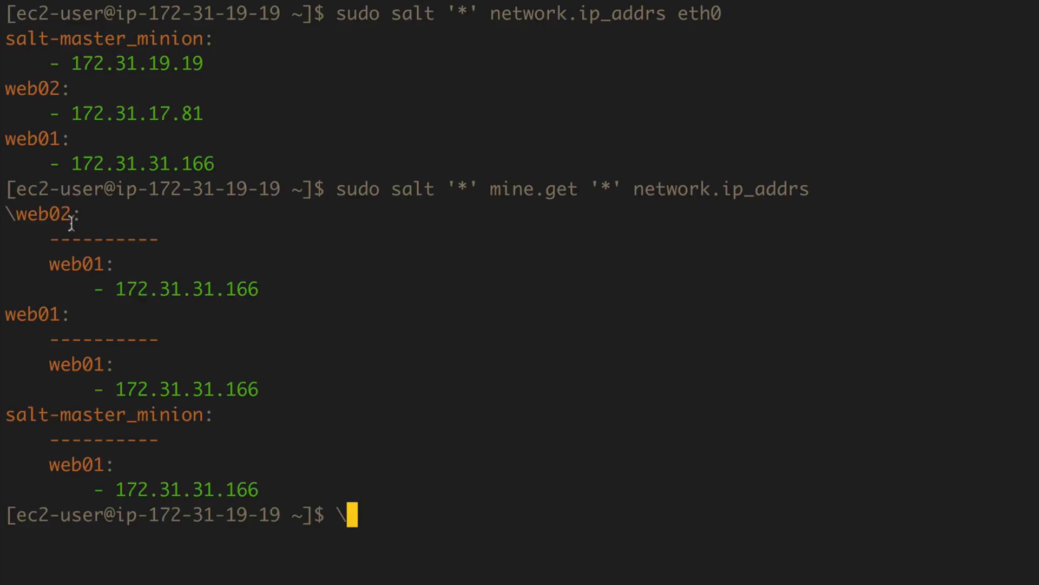
Highlight the mine results for web02, web01 and salt-master_minion, each showing 172.31.31.166
double_click(76, 263)
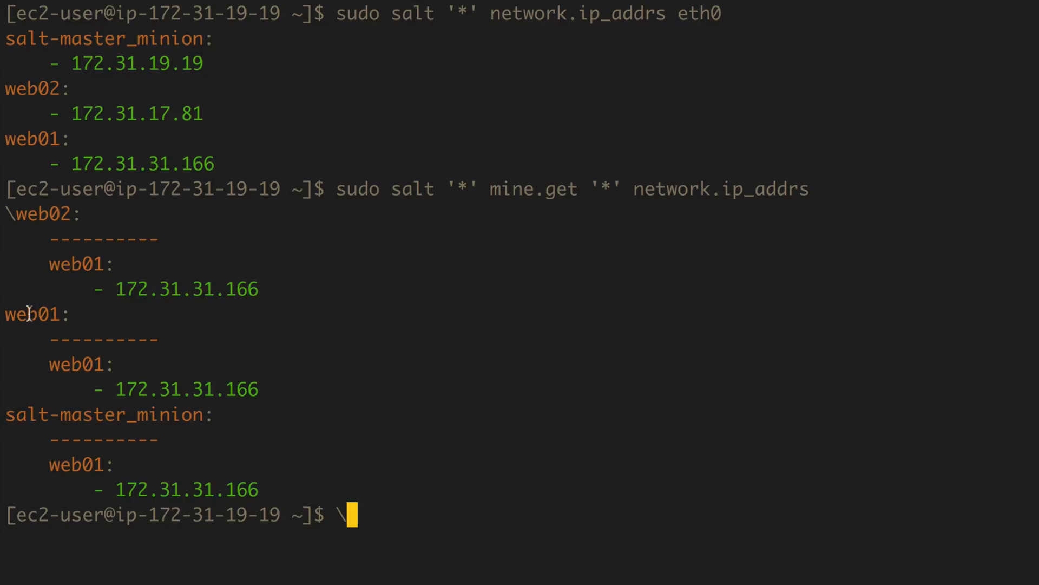
double_click(77, 363)
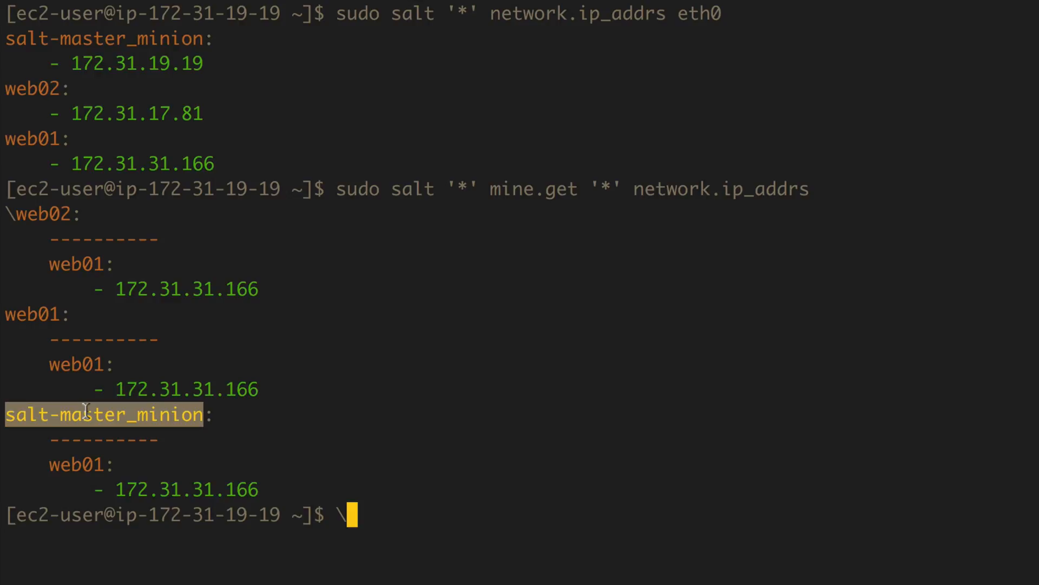
double_click(77, 464)
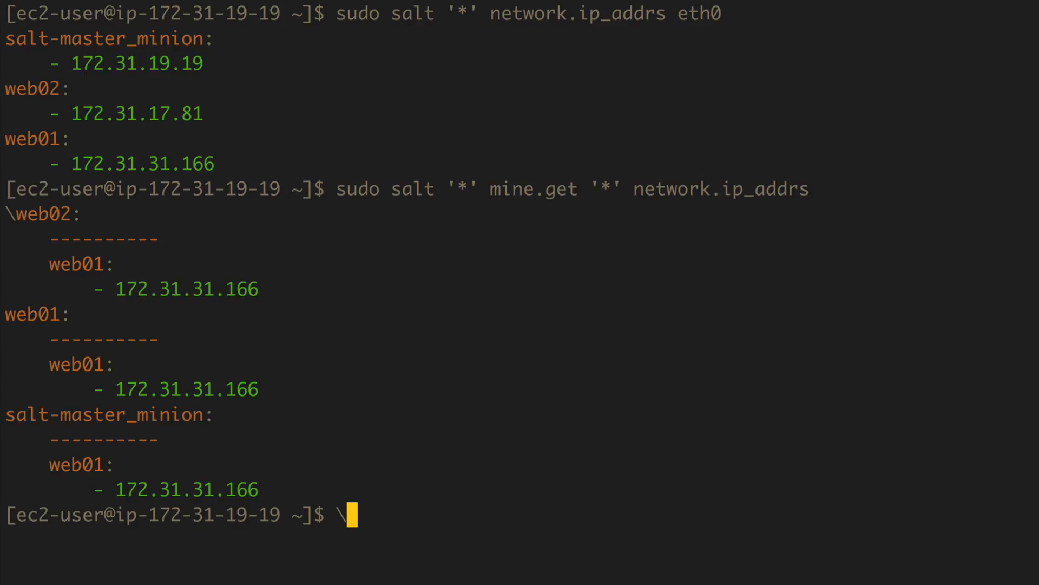
Retry mine.get with eth0, then query web02 for web01's addresses, getting 172.31.31.166
text(sudo salt '*' mine.get '*' network.ip_addrs)
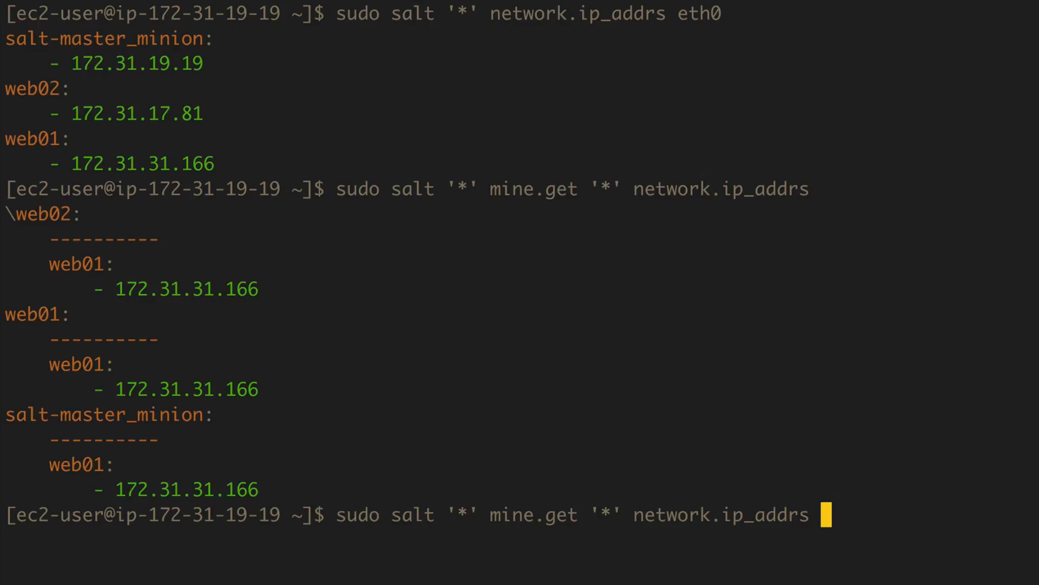
text(eth0)
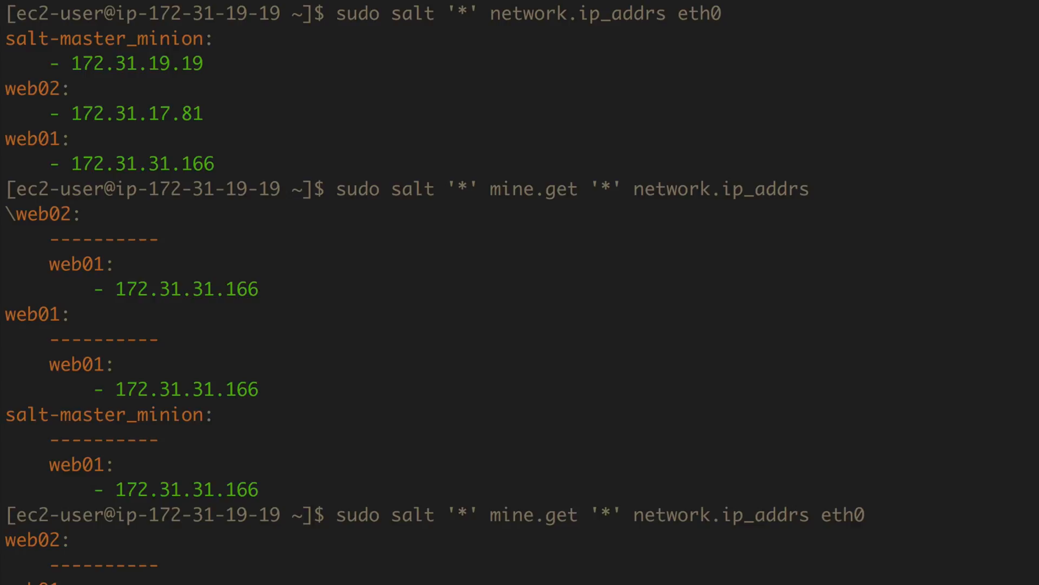
mouse_move(57, 379)
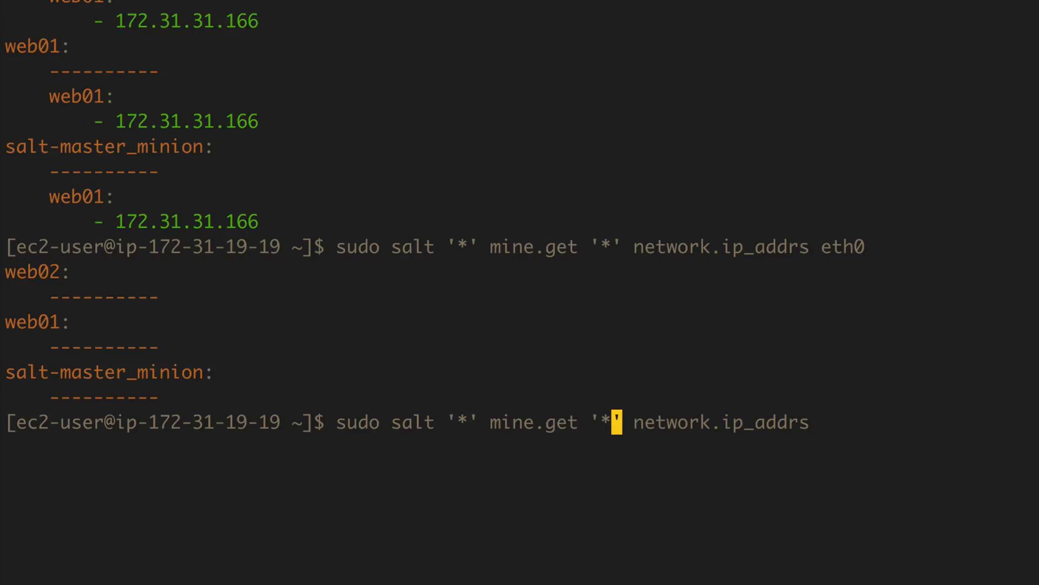
text(web01)
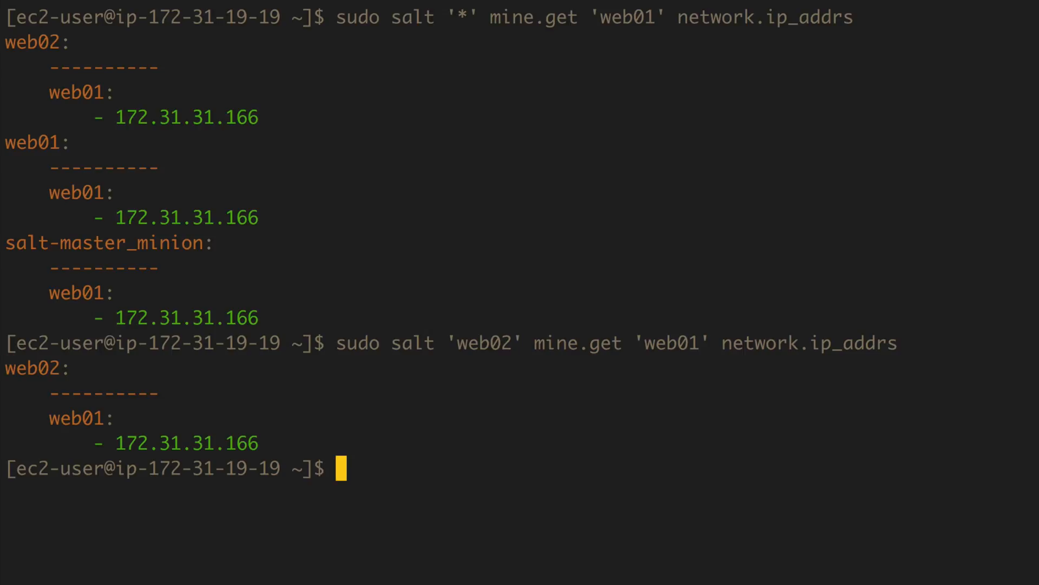
double_click(119, 443)
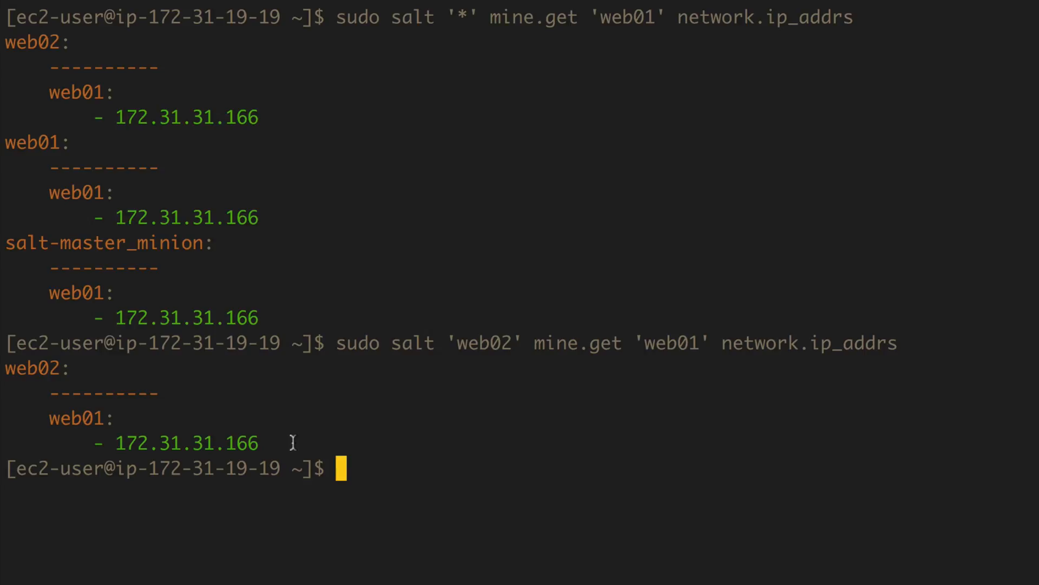
mouse_move(272, 225)
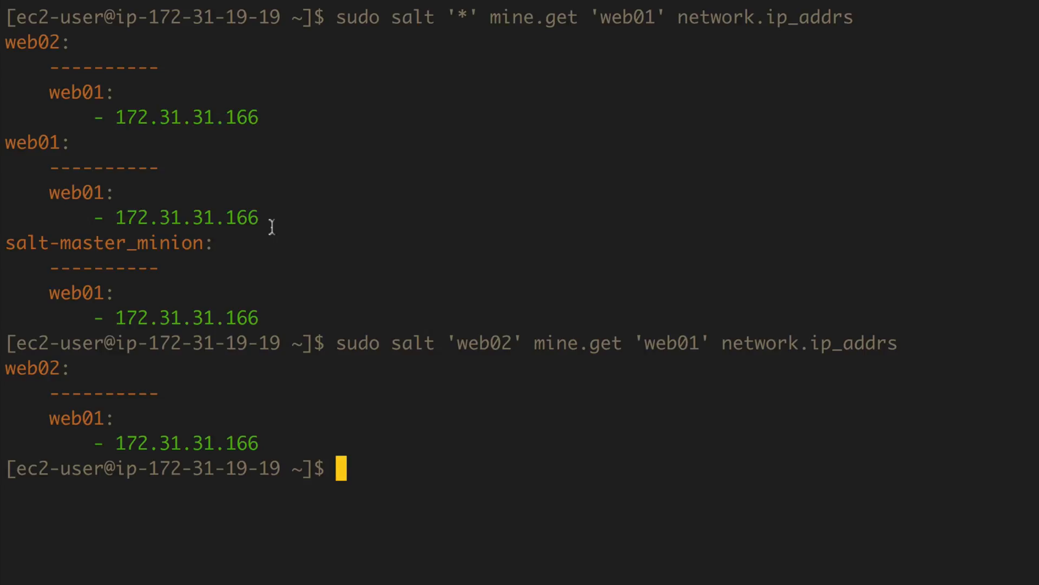
mouse_move(228, 331)
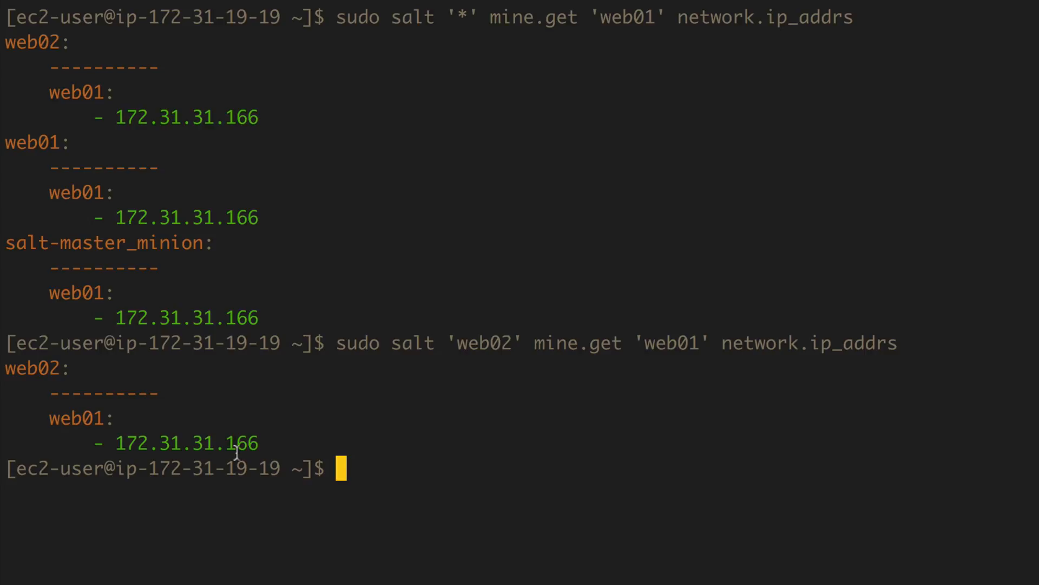
double_click(186, 443)
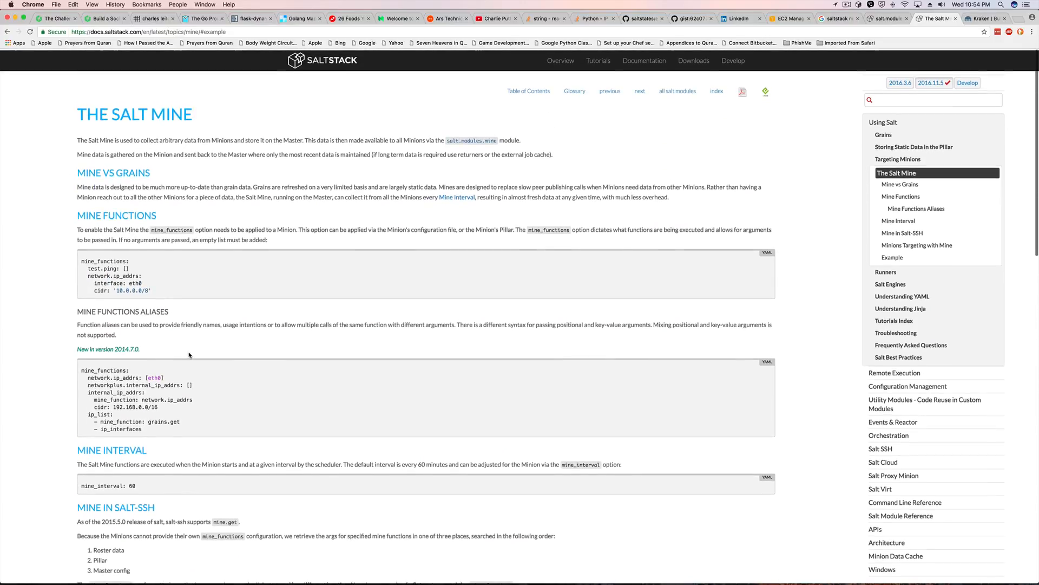
Scroll the Salt Mine docs to the Mine Interval section with mine_interval: 60
scroll(down, 3)
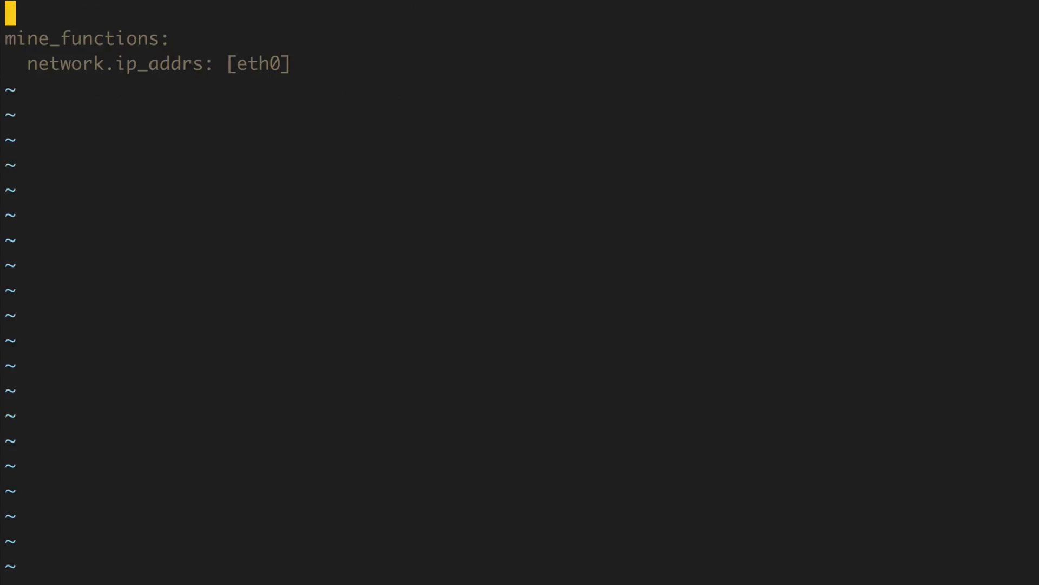
Add a mine_interval: 60 line above mine_functions in mine.conf
text(mine_interval: 60)
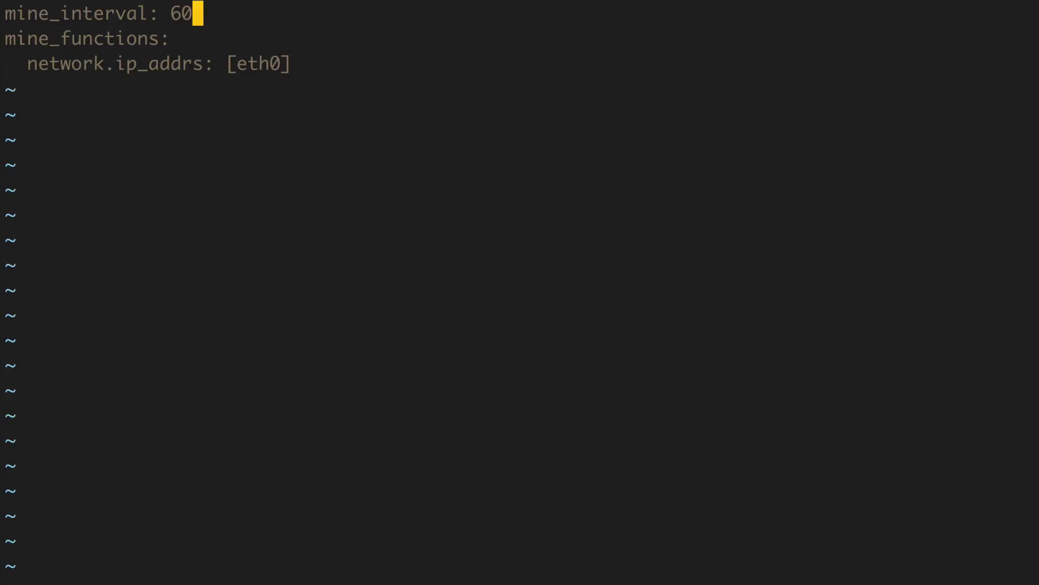